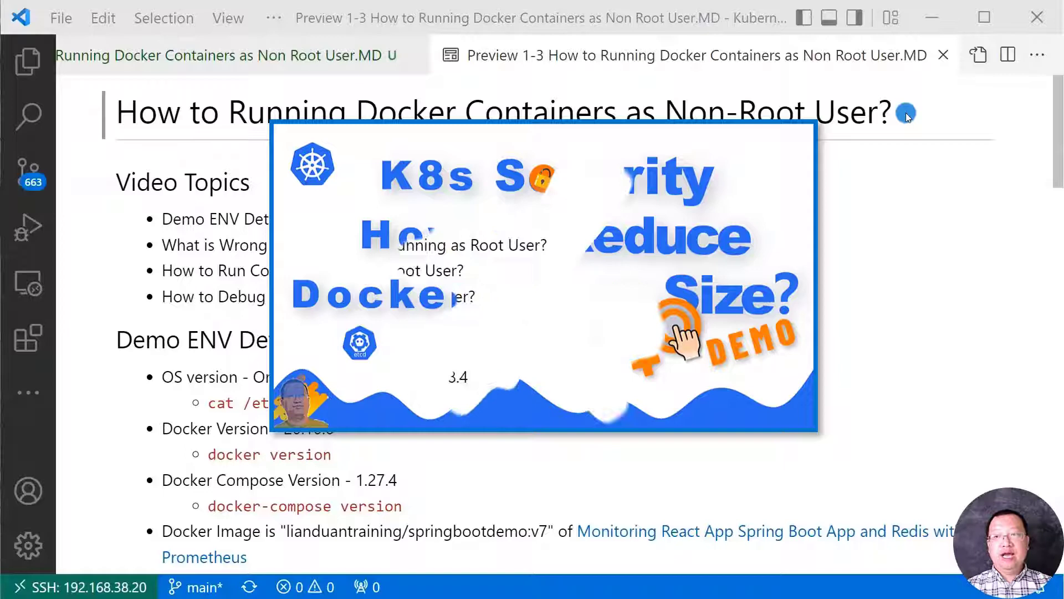
# Run docker-compose version in the integrated terminal, then hide the terminal panel.
pyautogui.click(687, 139)
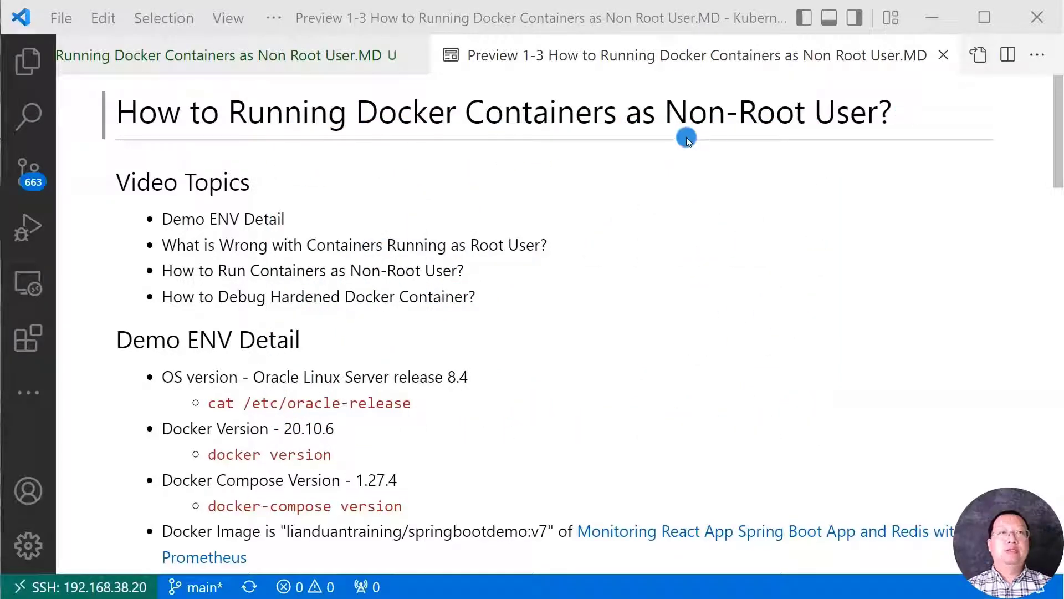
pyautogui.moveTo(682, 197)
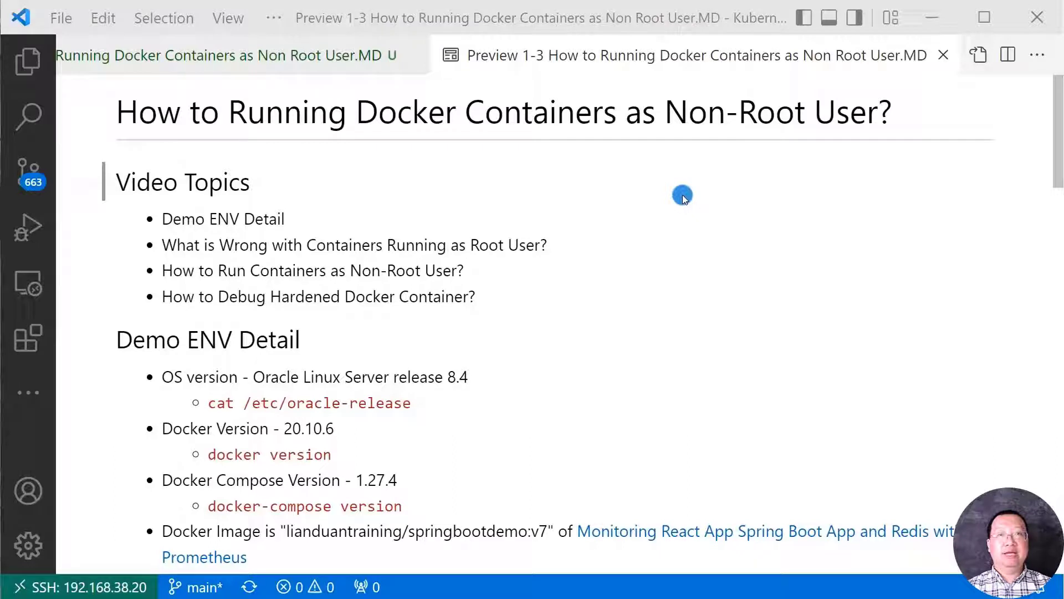
pyautogui.moveTo(299, 189)
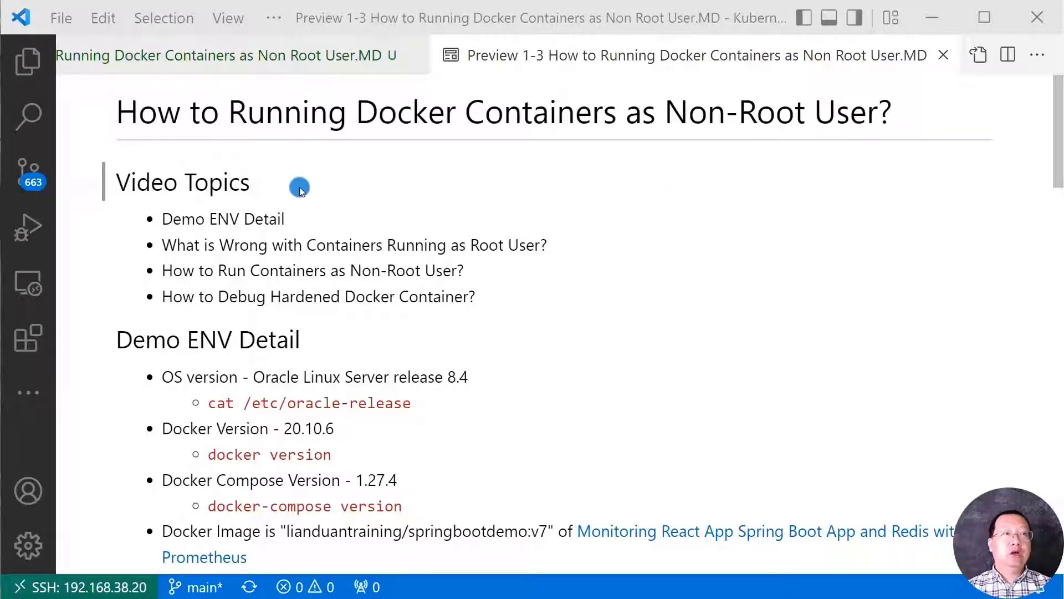
pyautogui.moveTo(309, 219)
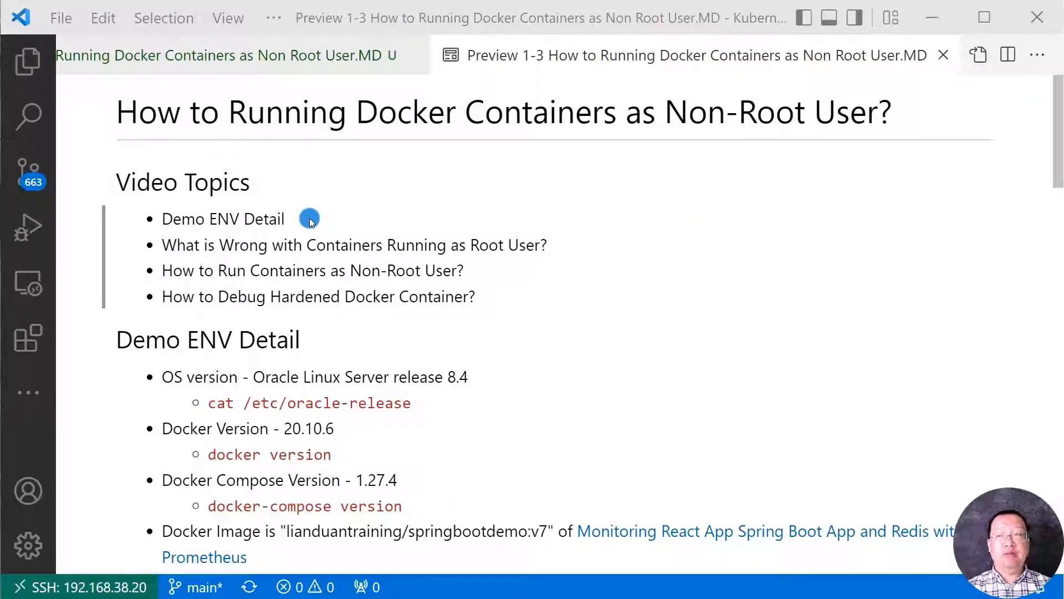
pyautogui.moveTo(614, 245)
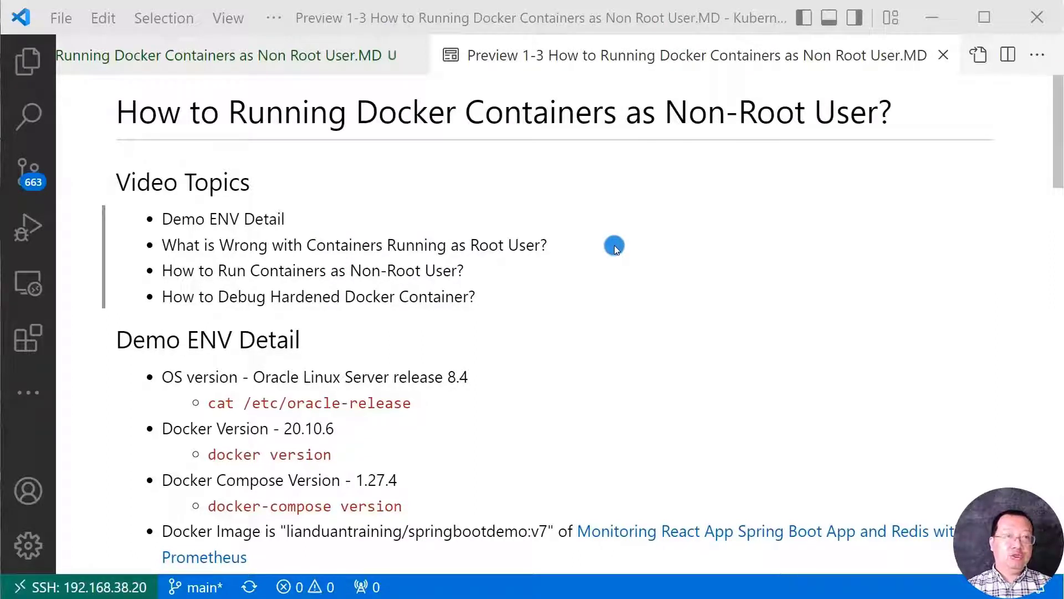
pyautogui.moveTo(539, 275)
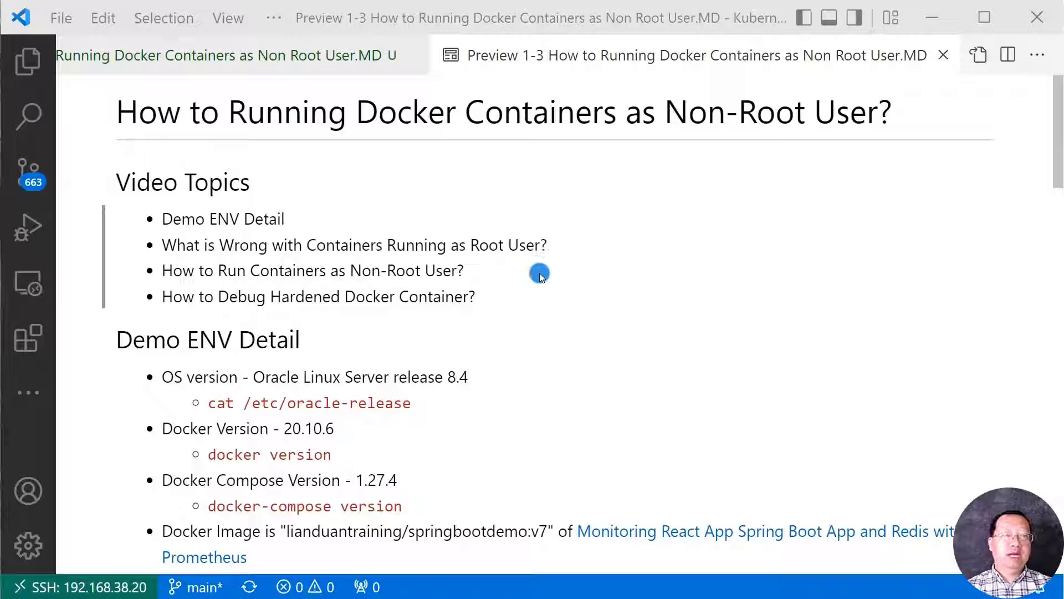
pyautogui.moveTo(535, 285)
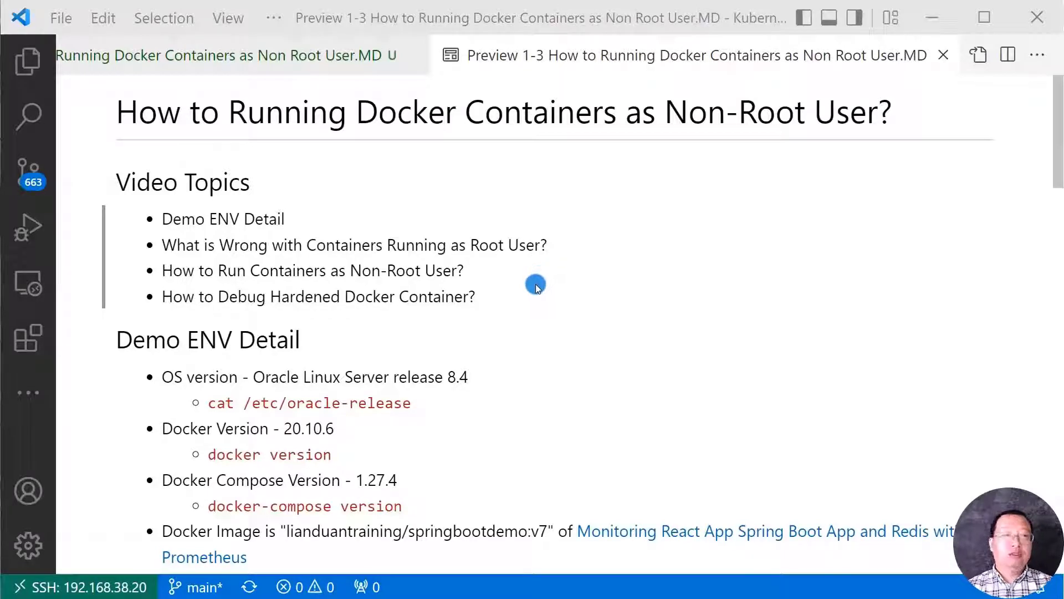
pyautogui.moveTo(526, 302)
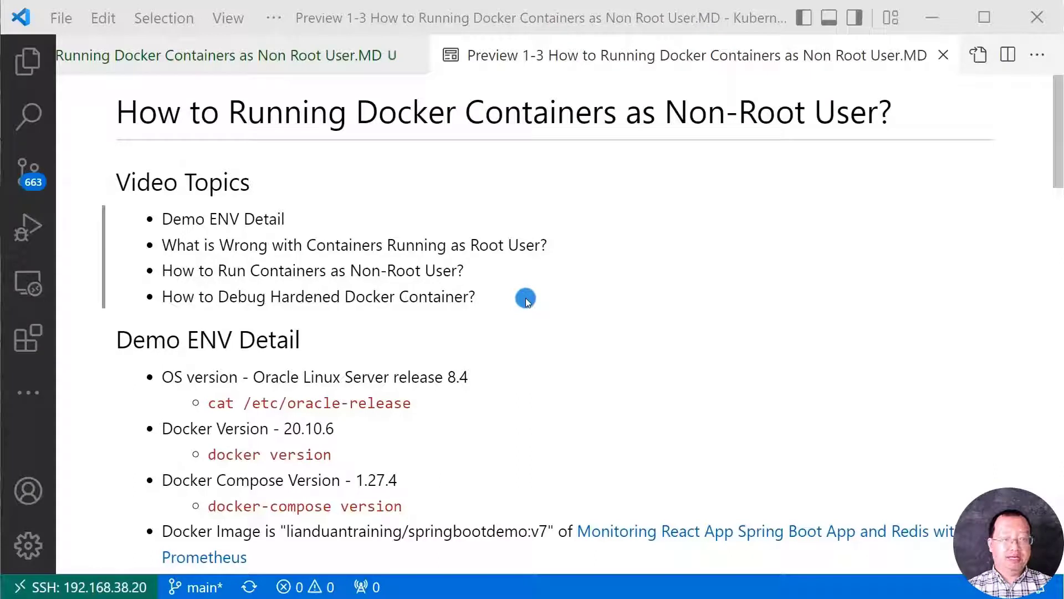
pyautogui.moveTo(495, 340)
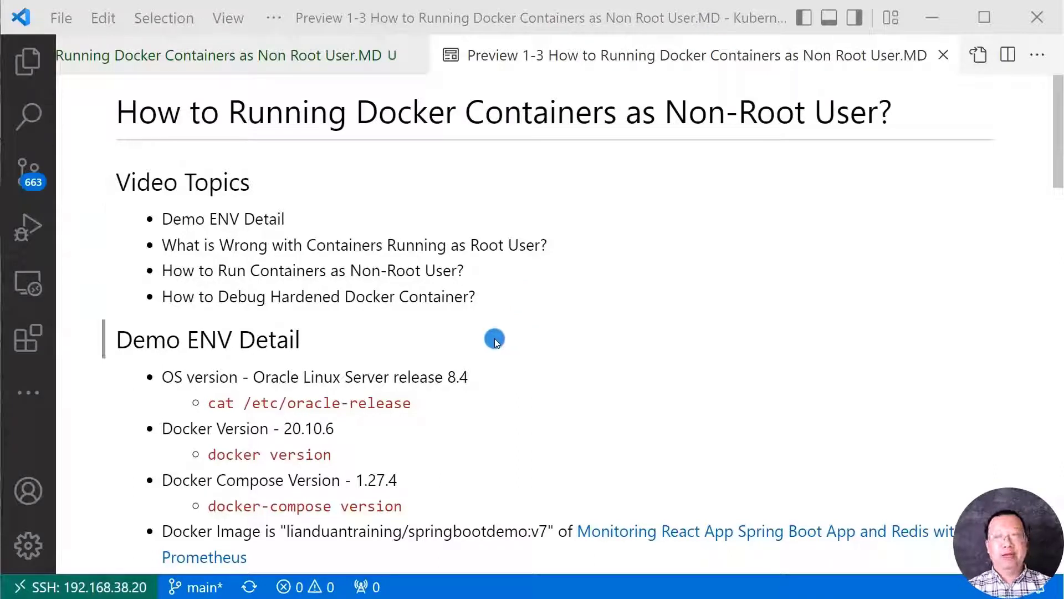
pyautogui.moveTo(479, 411)
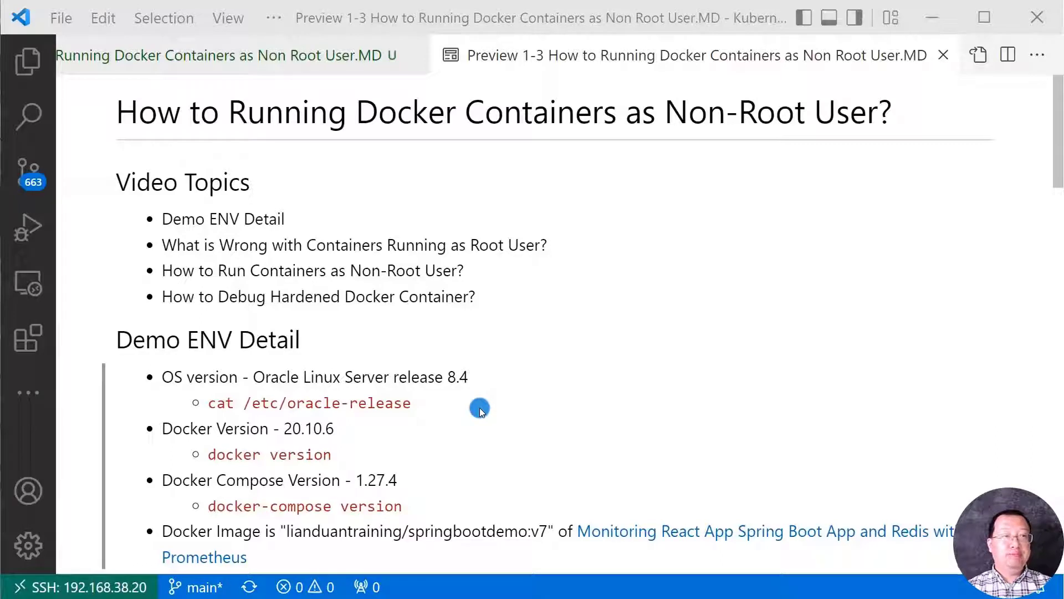
pyautogui.moveTo(406, 397)
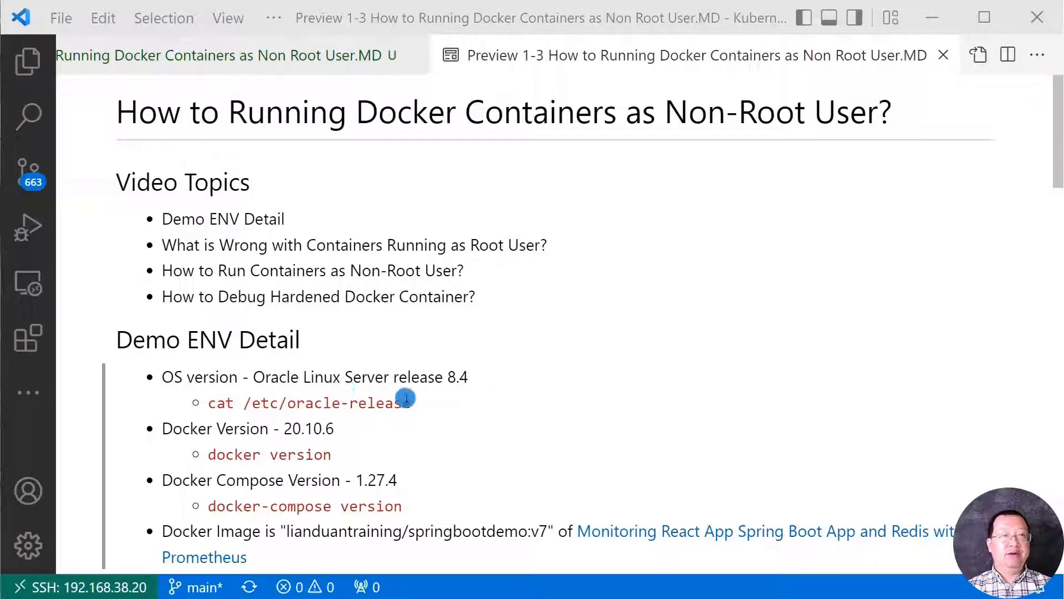
pyautogui.moveTo(463, 396)
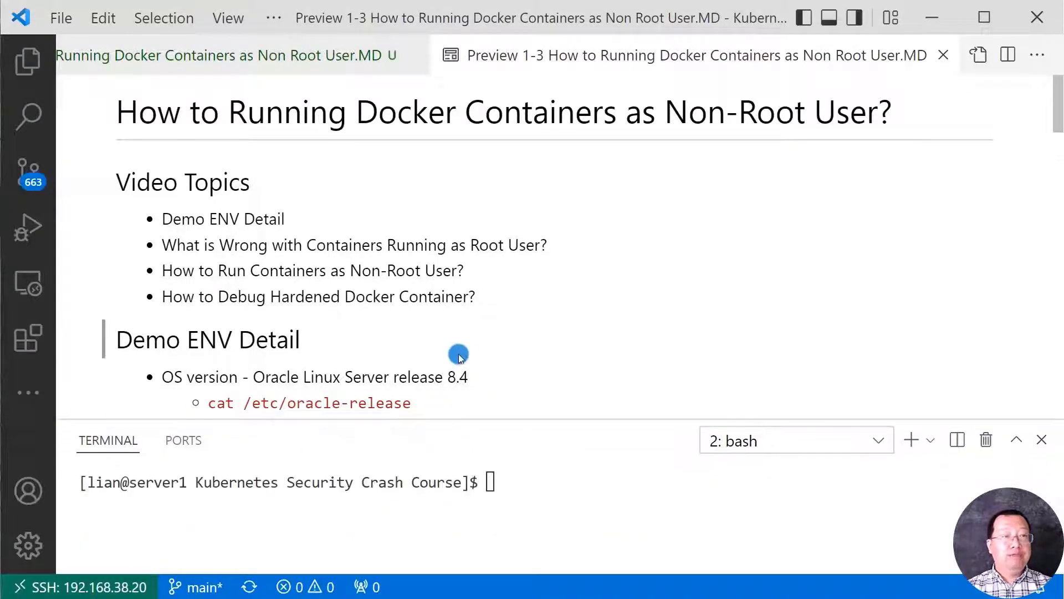
pyautogui.write('docker version')
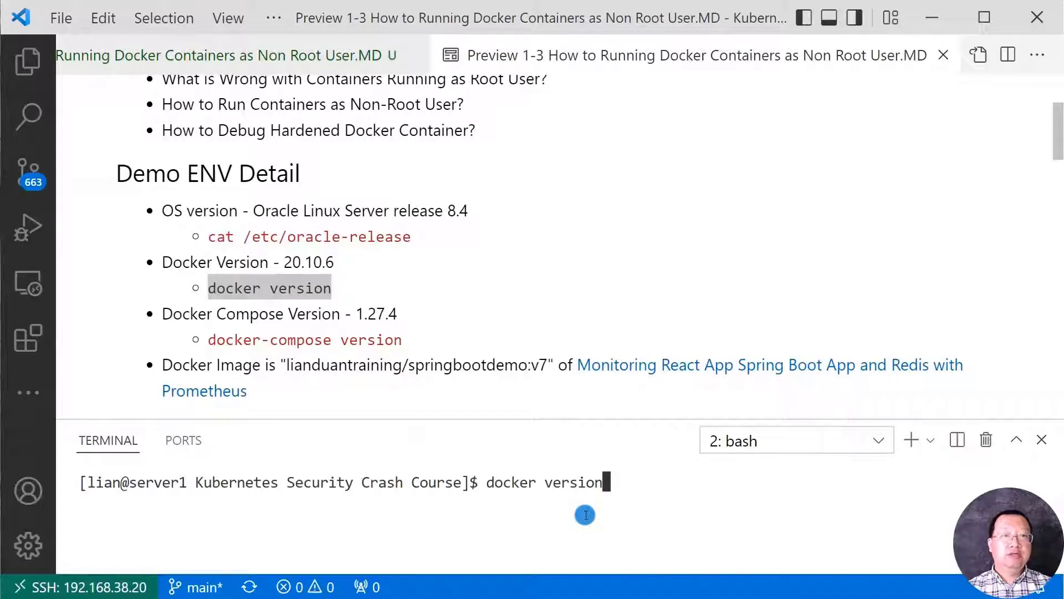
pyautogui.moveTo(327, 266)
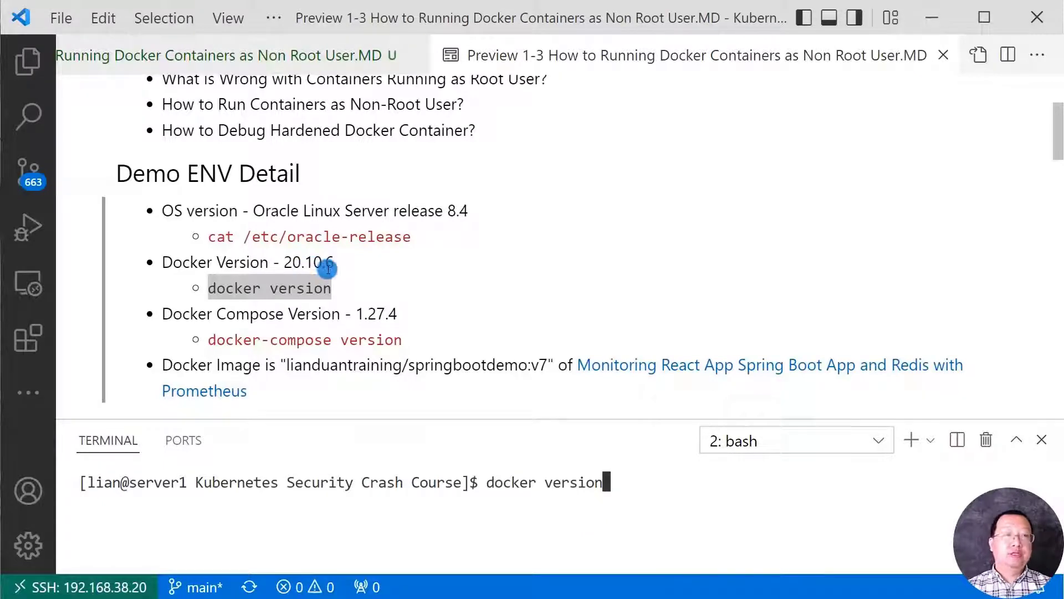
pyautogui.moveTo(619, 490)
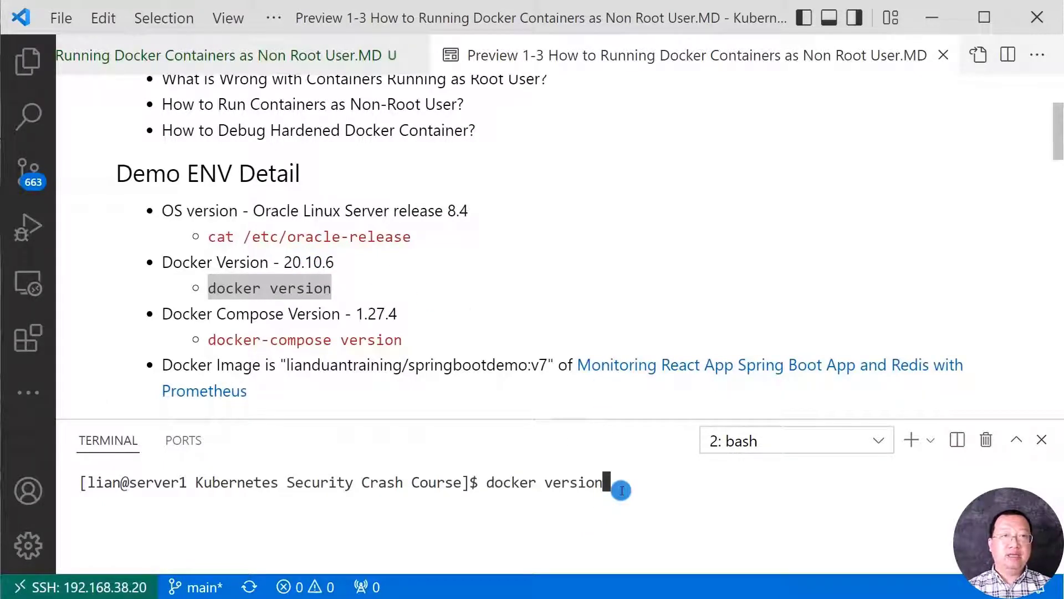
pyautogui.press('Return')
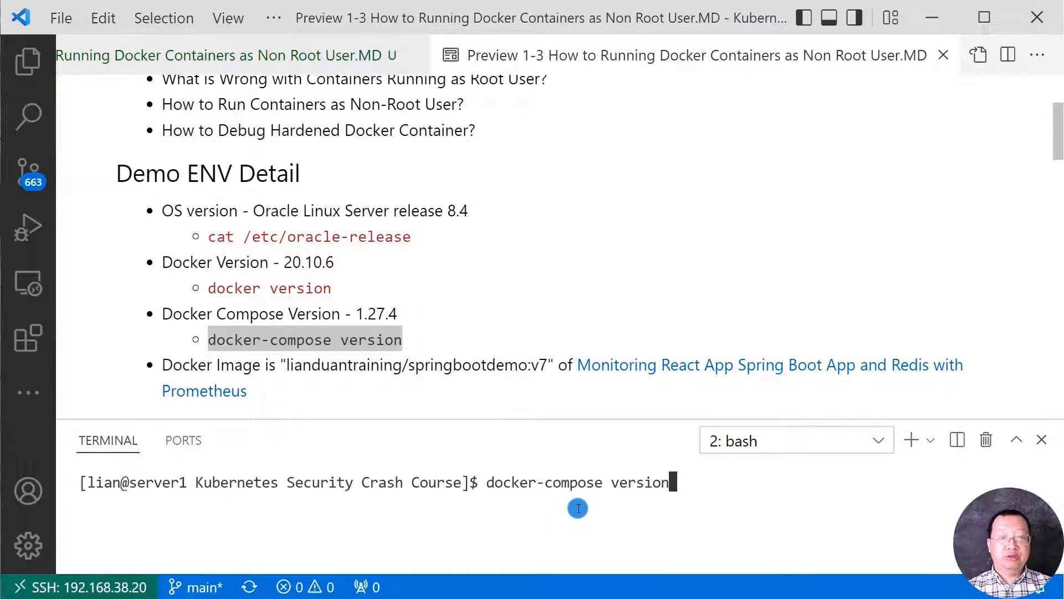
pyautogui.press('Return')
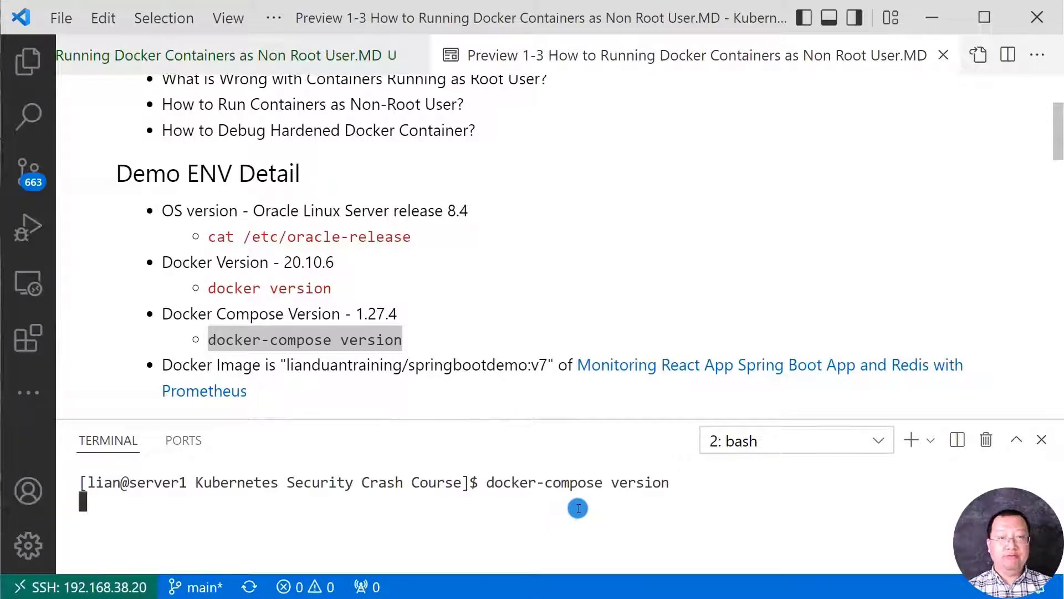
pyautogui.press('Return')
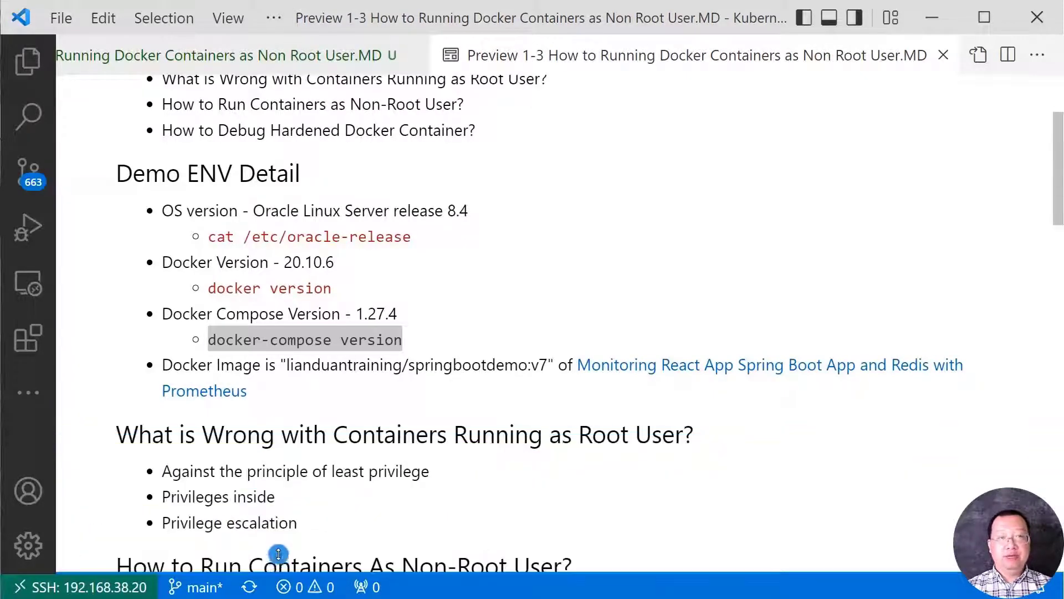
pyautogui.doubleClick(305, 339)
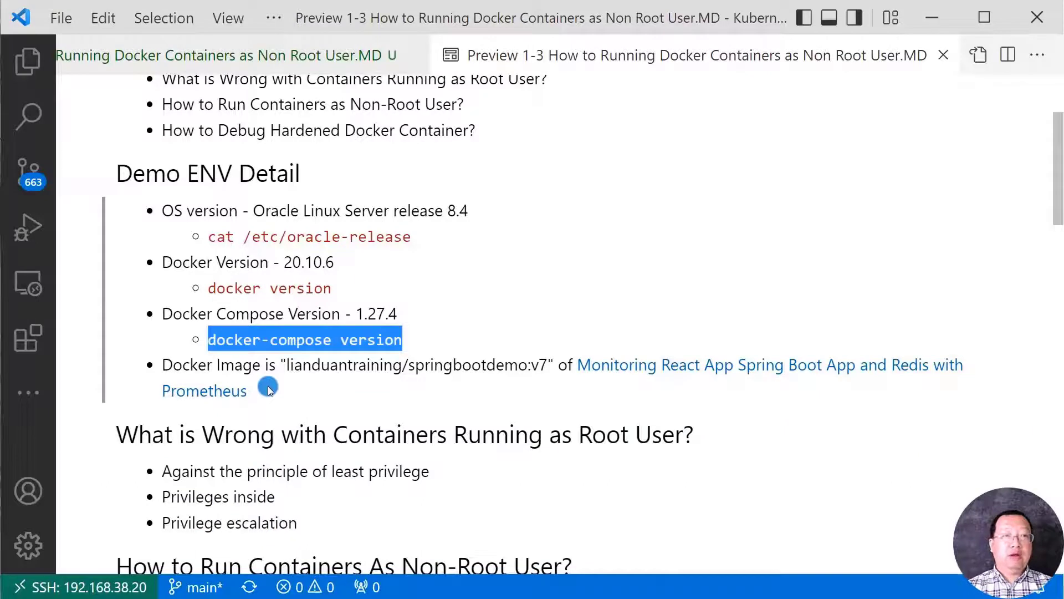
pyautogui.moveTo(389, 387)
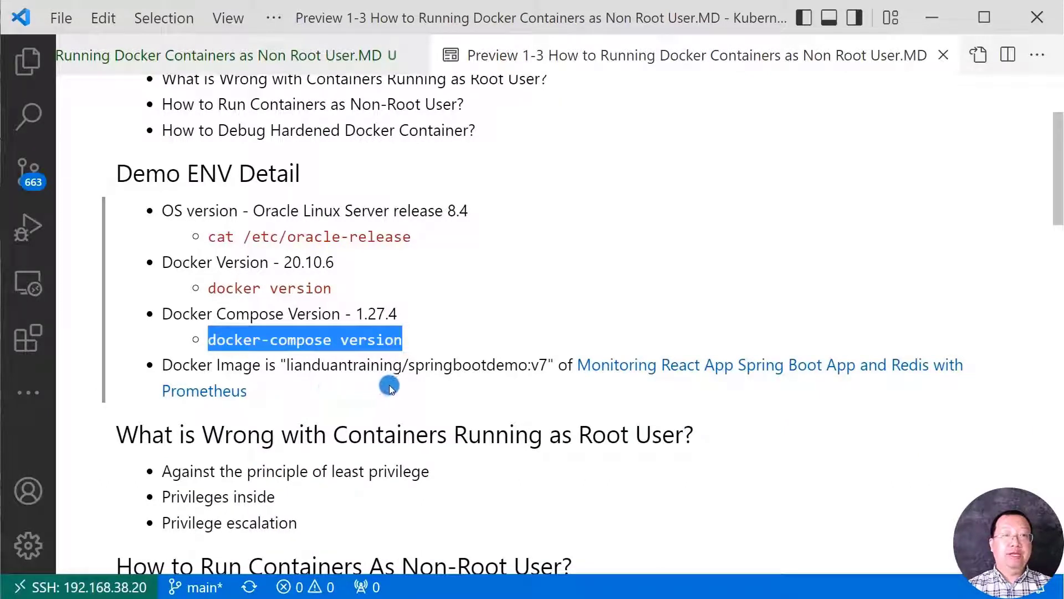
pyautogui.moveTo(535, 373)
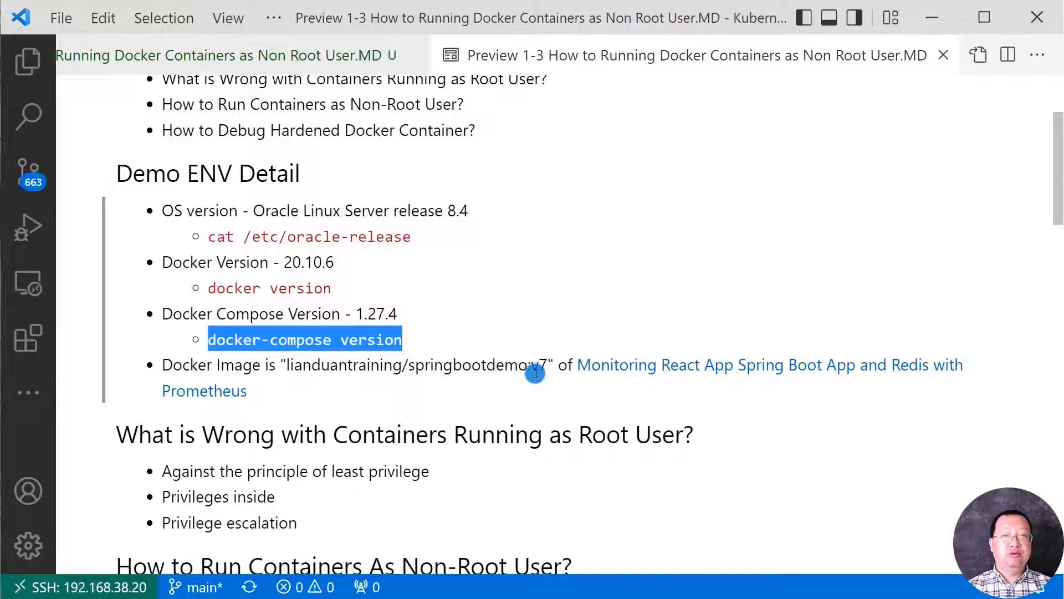
pyautogui.moveTo(543, 373)
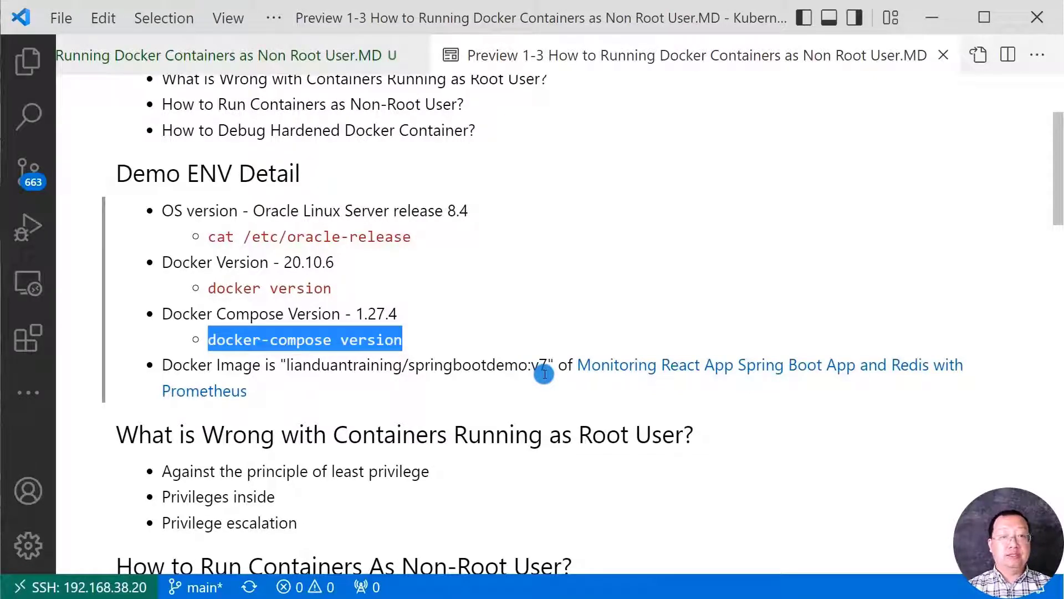
pyautogui.moveTo(483, 389)
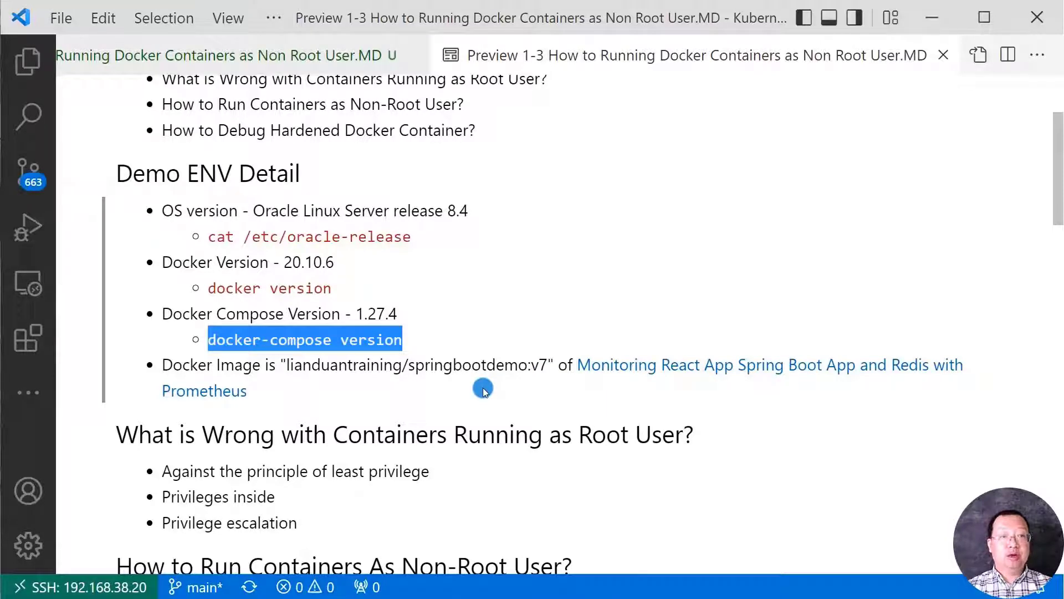
pyautogui.moveTo(577, 387)
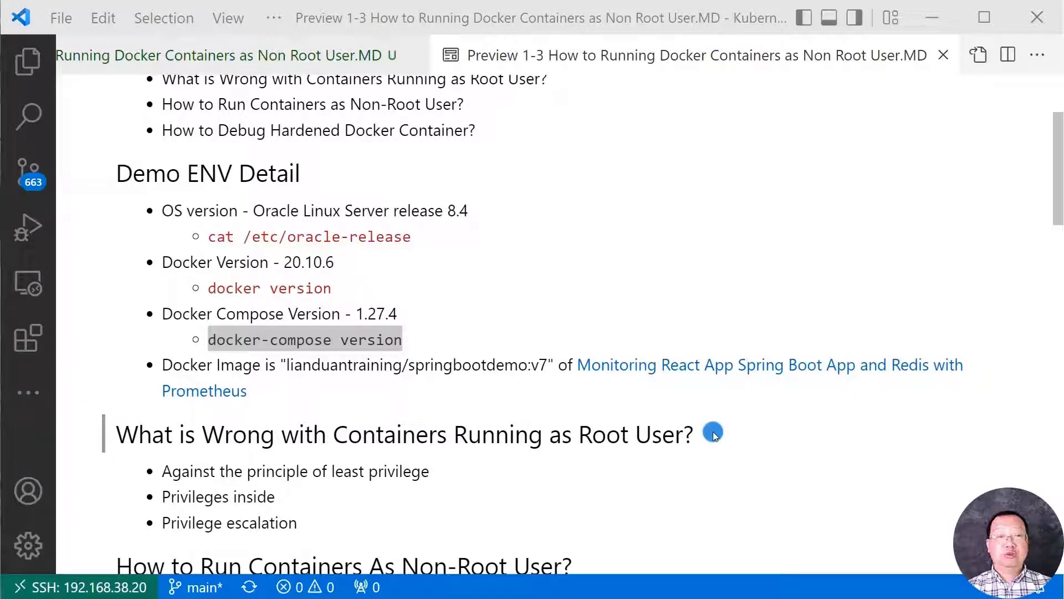
pyautogui.moveTo(528, 471)
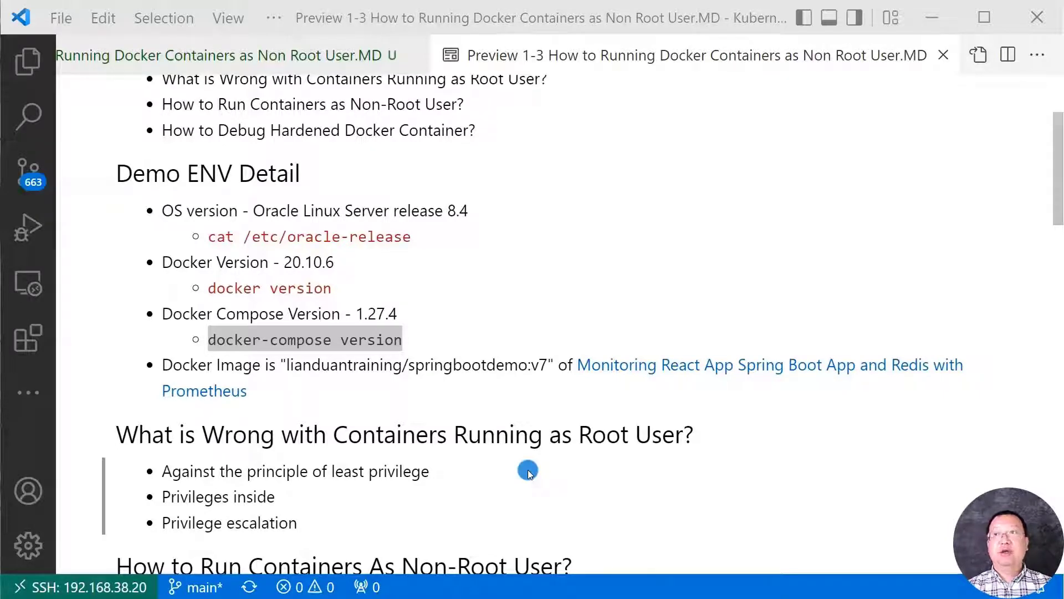
pyautogui.moveTo(528, 487)
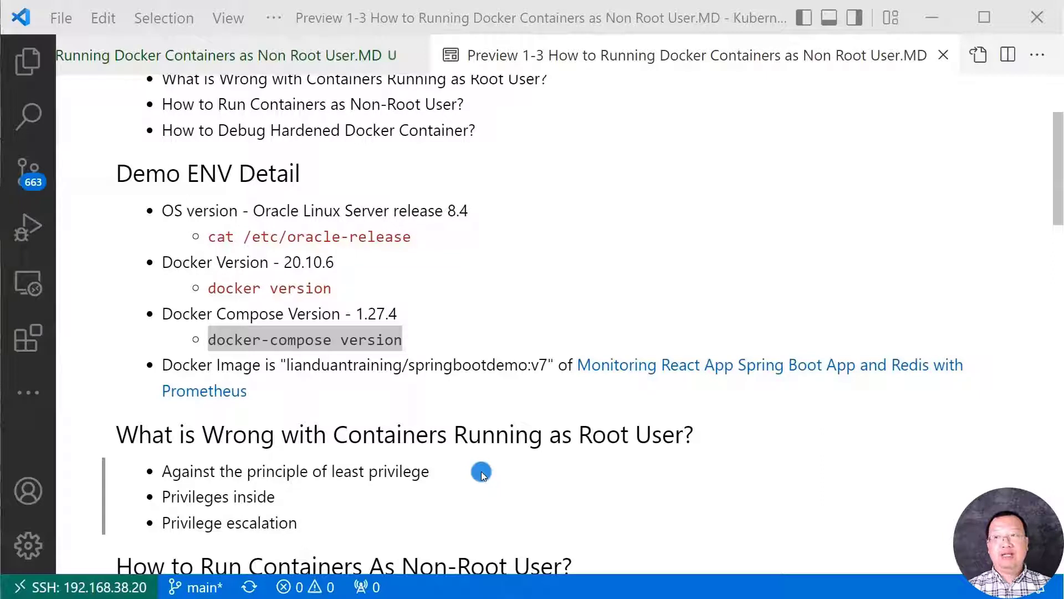
pyautogui.moveTo(409, 494)
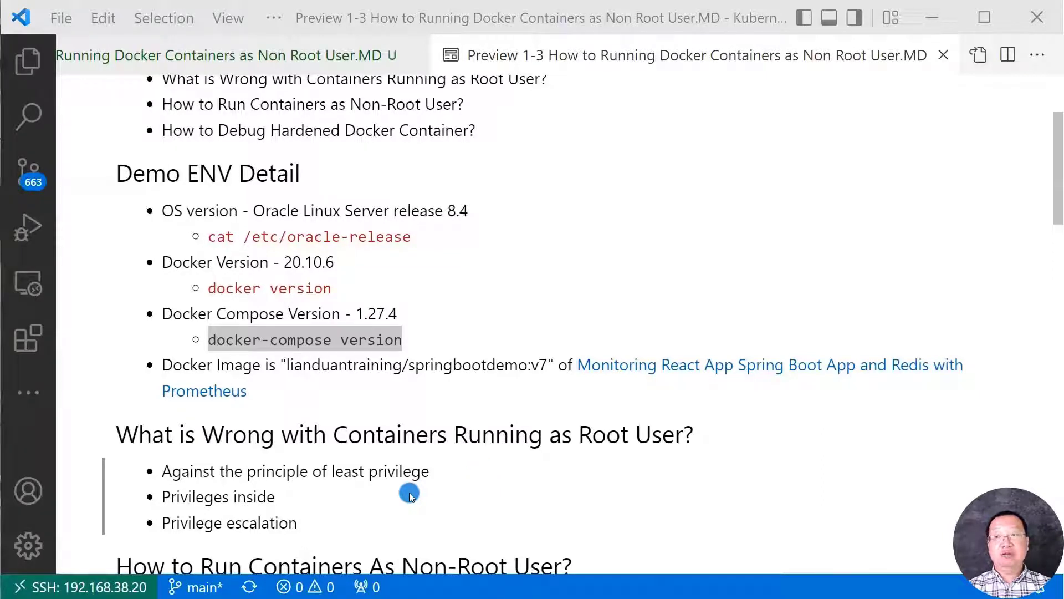
pyautogui.moveTo(337, 496)
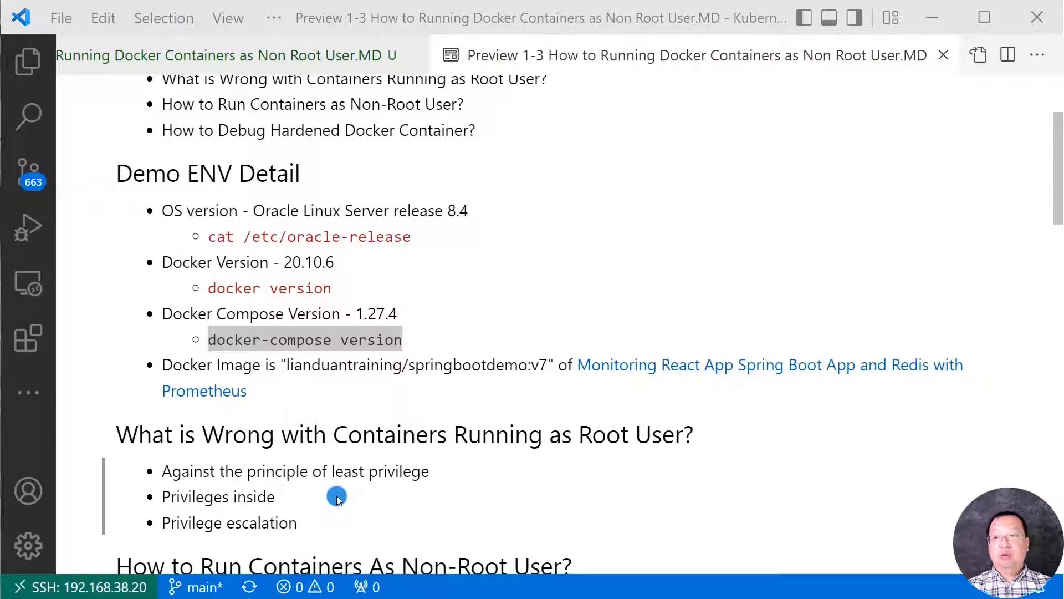
pyautogui.moveTo(345, 525)
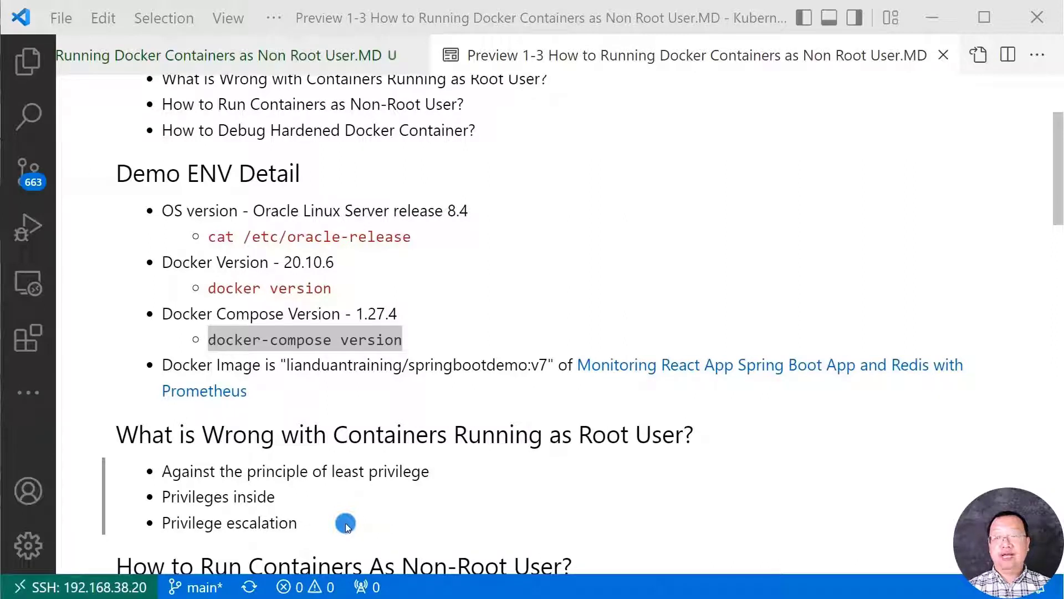
pyautogui.moveTo(387, 524)
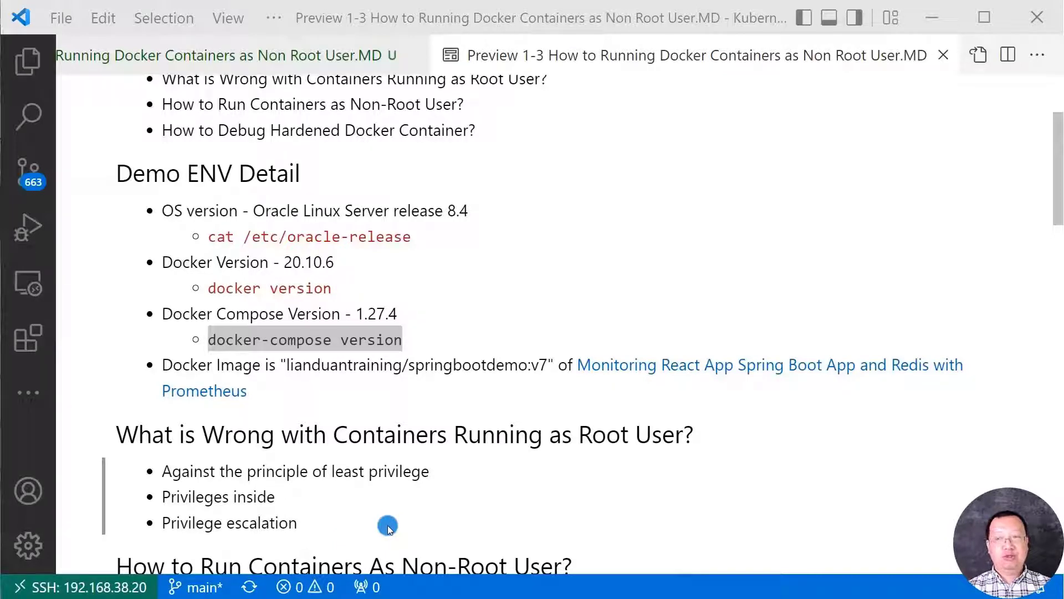
pyautogui.moveTo(550, 471)
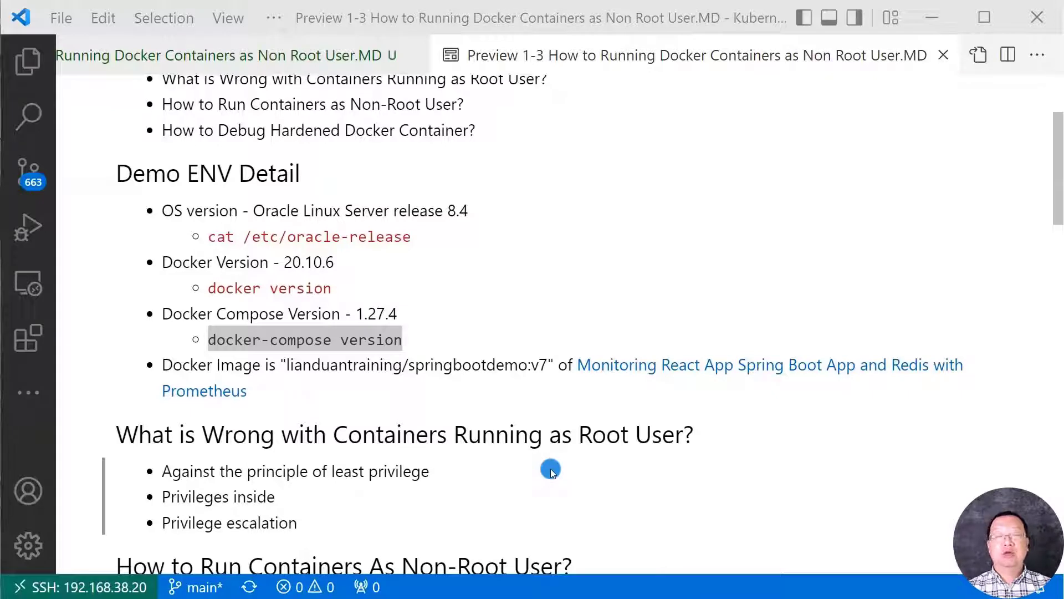
pyautogui.scroll(-3)
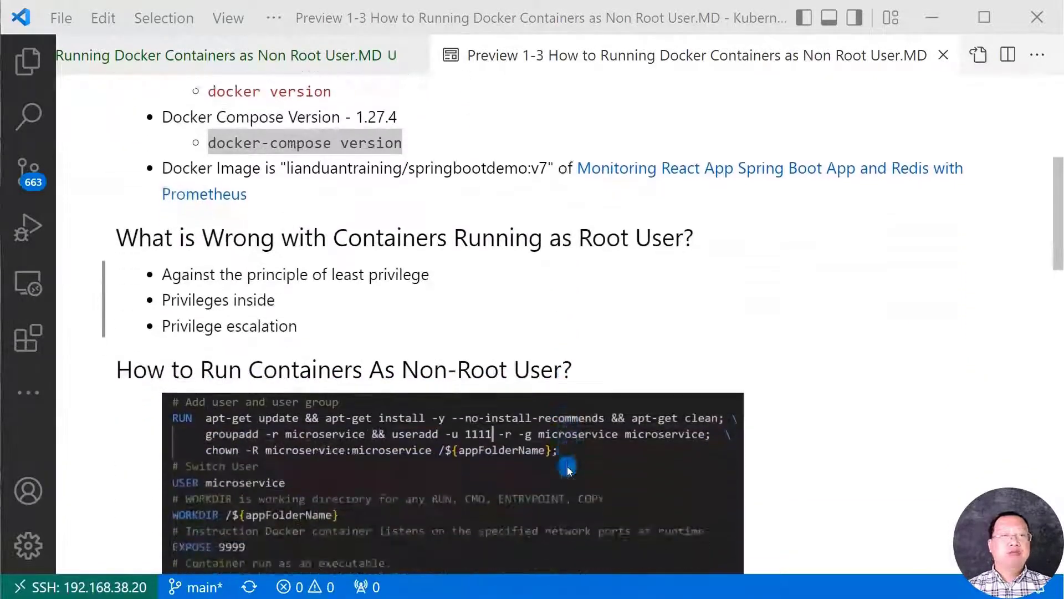
# Show the Explorer file tree, scroll to the YAML folder and bring up its context menu.
pyautogui.scroll(-3)
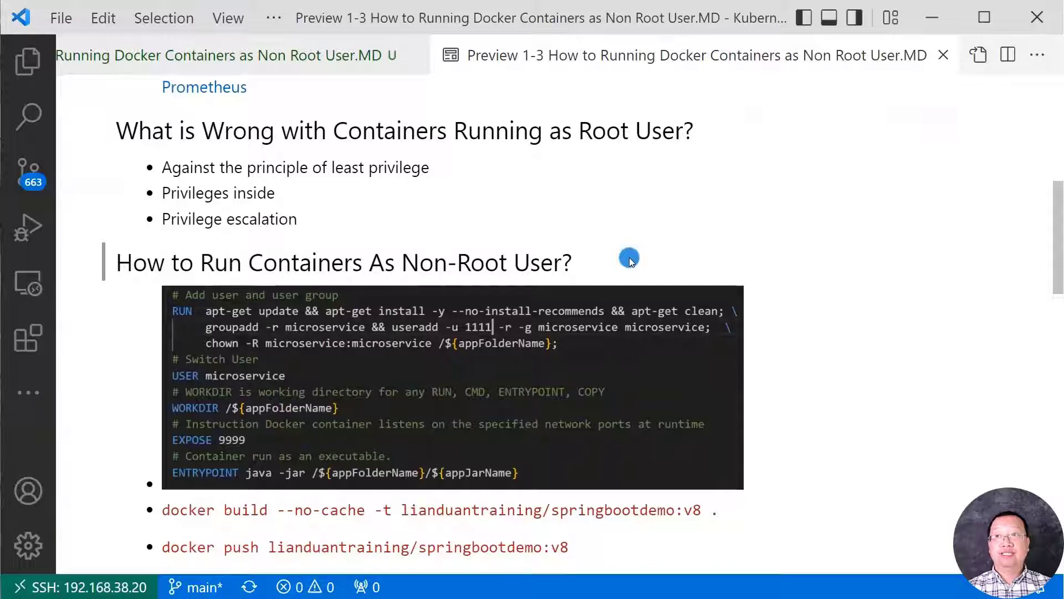
pyautogui.moveTo(601, 357)
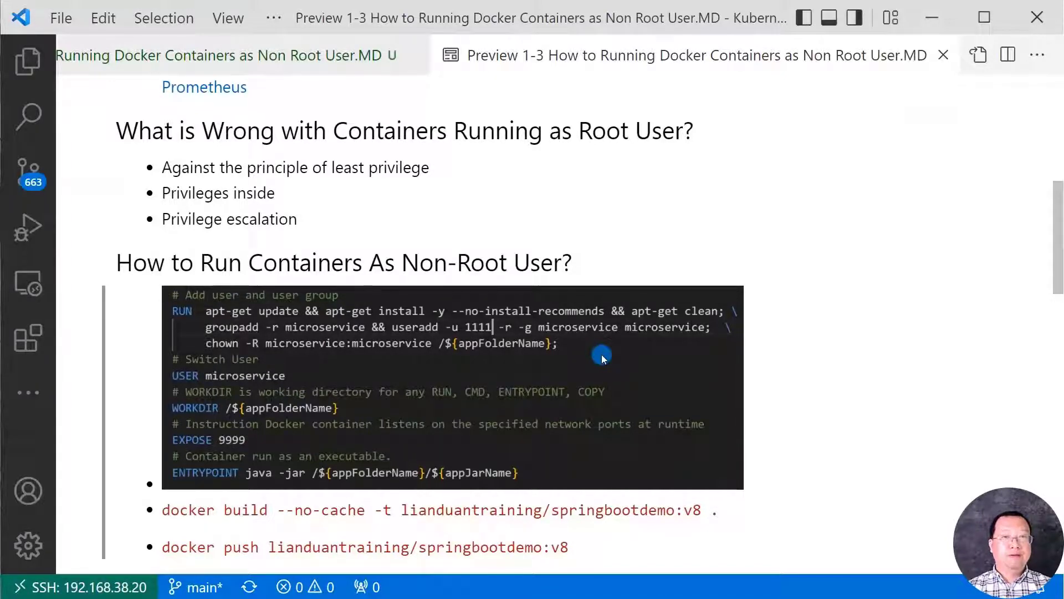
pyautogui.moveTo(189, 336)
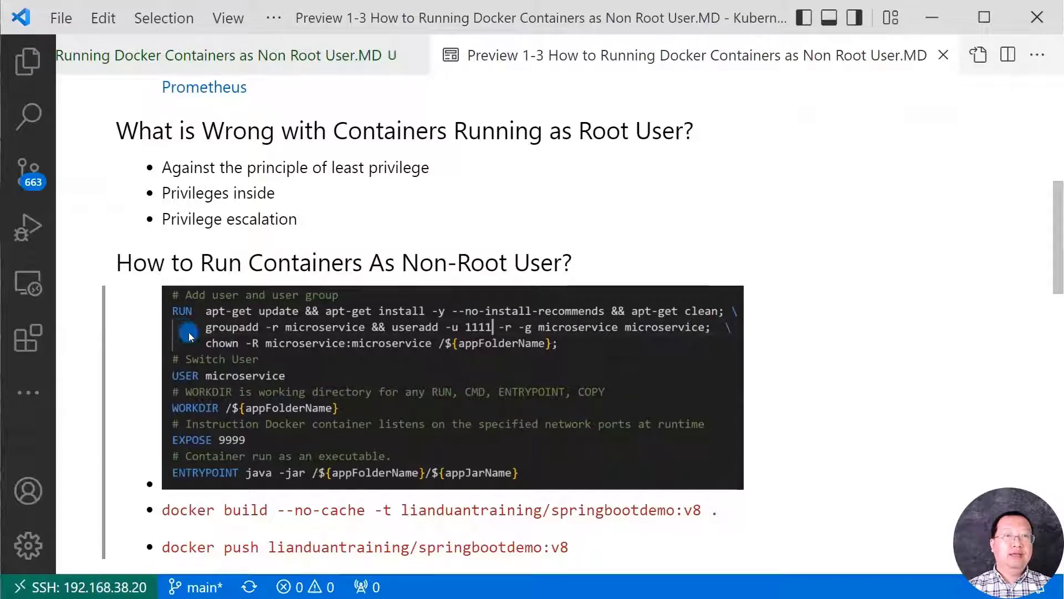
pyautogui.moveTo(309, 341)
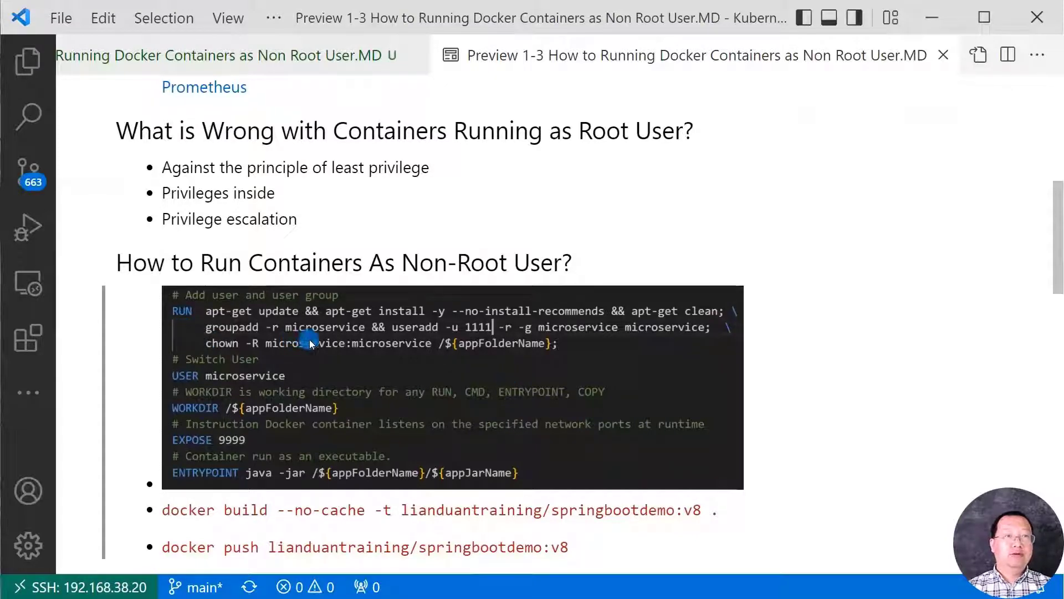
pyautogui.moveTo(396, 338)
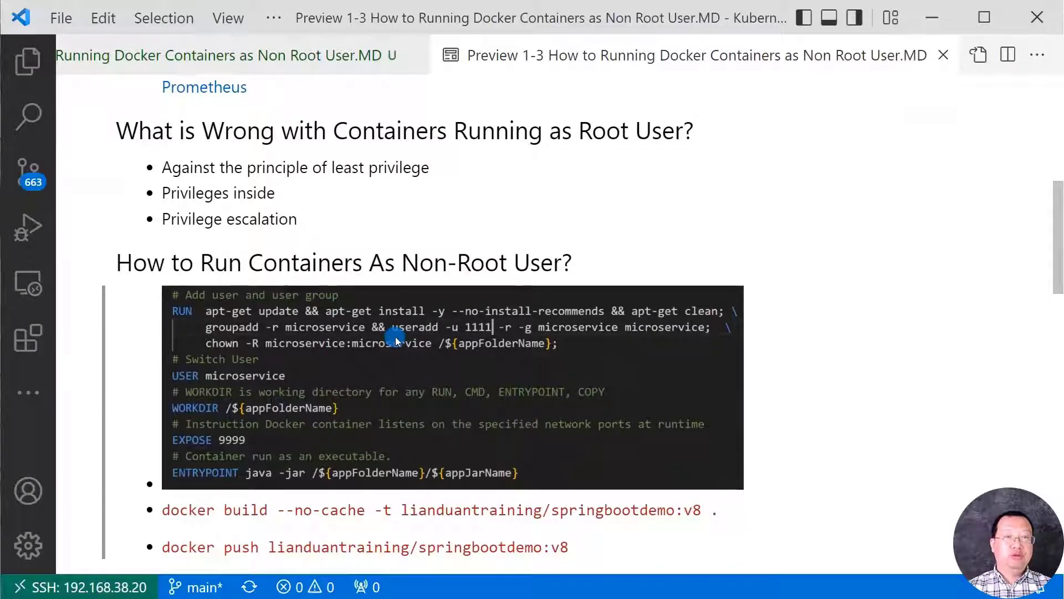
pyautogui.moveTo(467, 337)
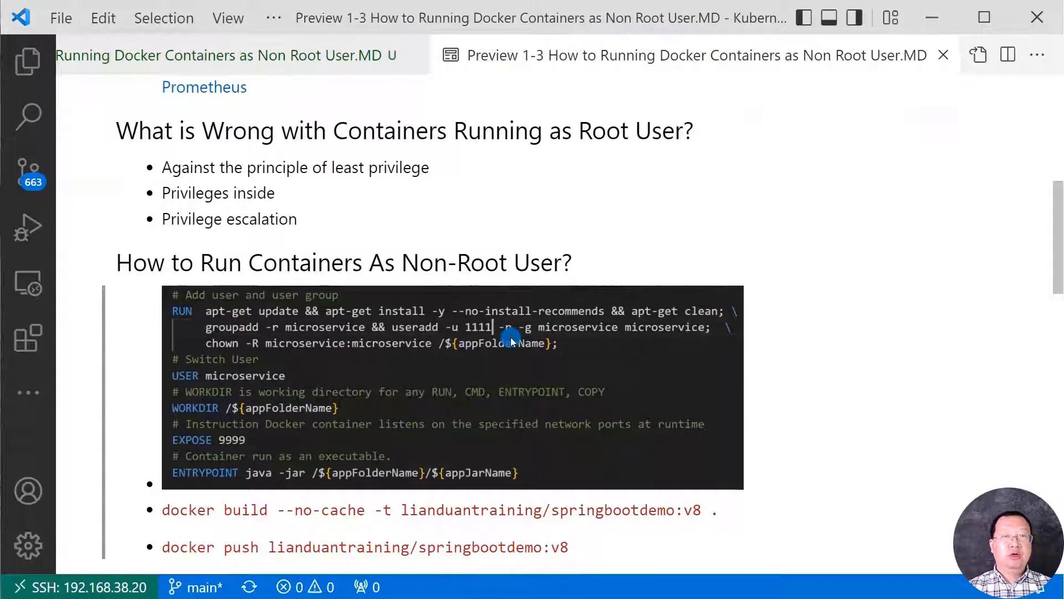
pyautogui.moveTo(312, 356)
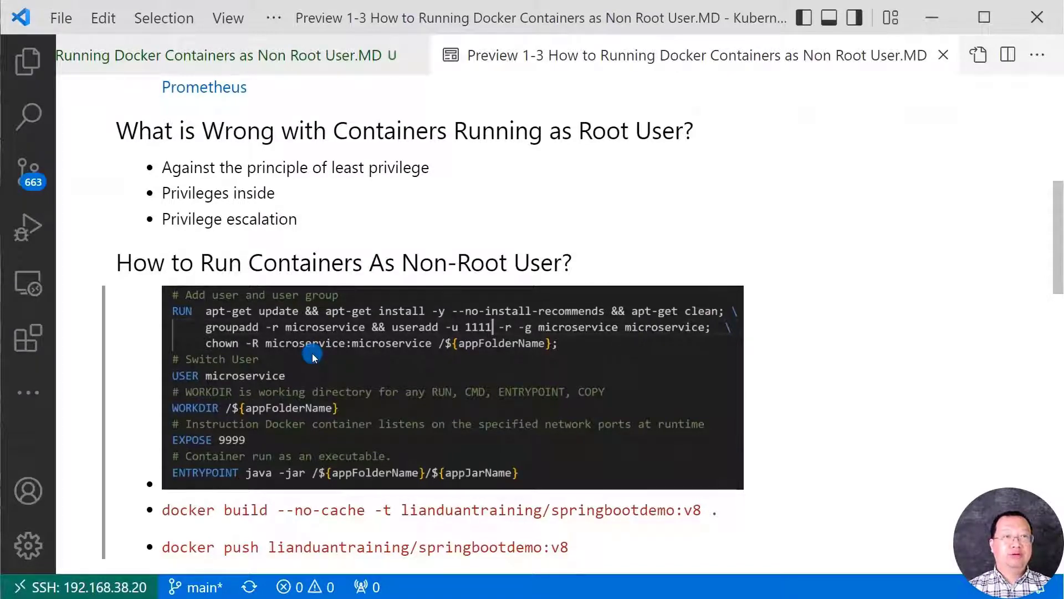
pyautogui.moveTo(309, 378)
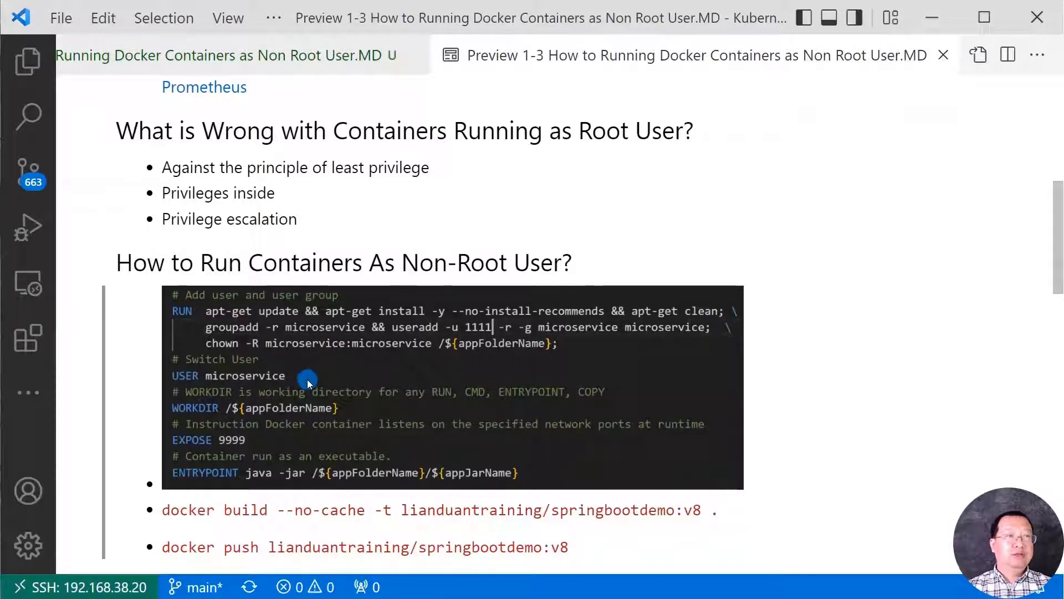
pyautogui.moveTo(361, 414)
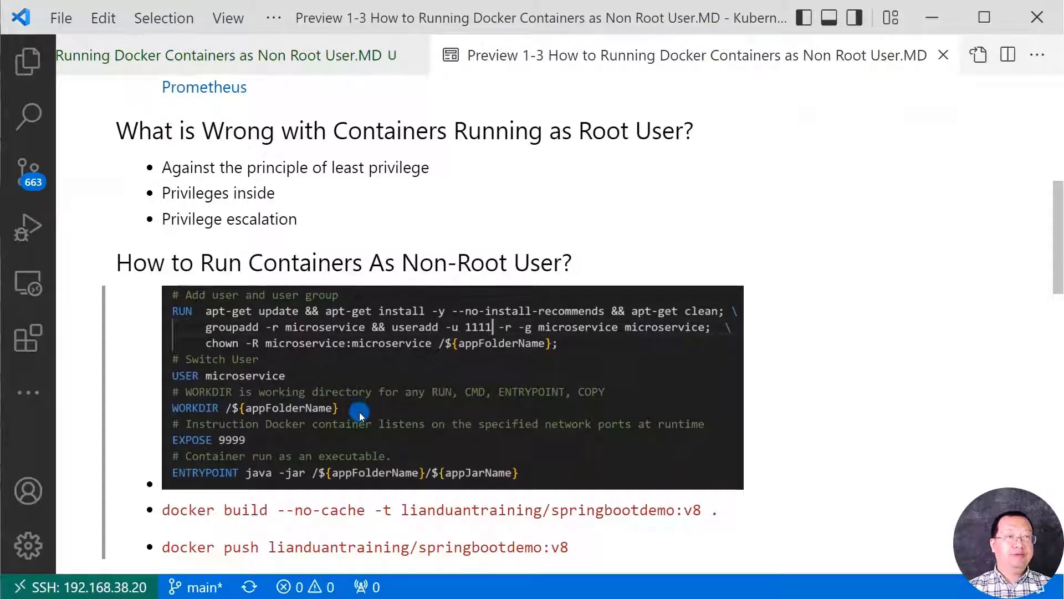
pyautogui.moveTo(260, 442)
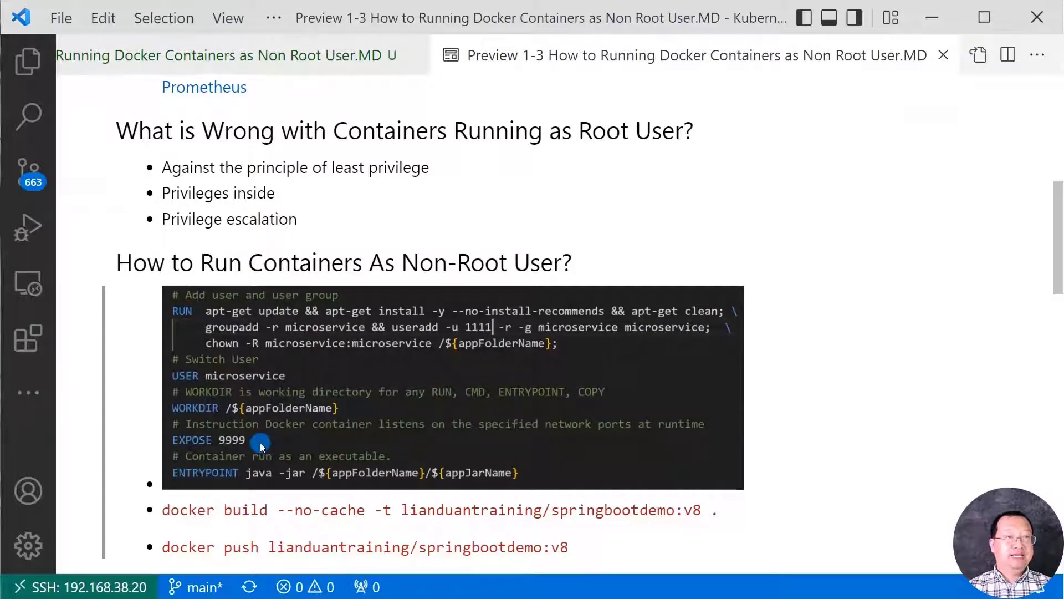
pyautogui.moveTo(237, 485)
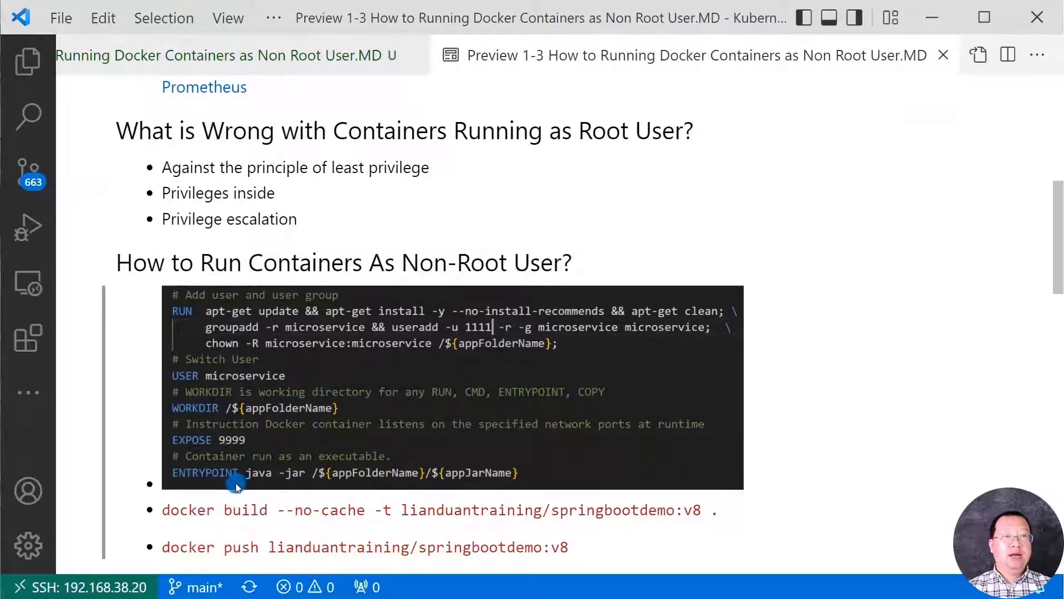
pyautogui.moveTo(299, 490)
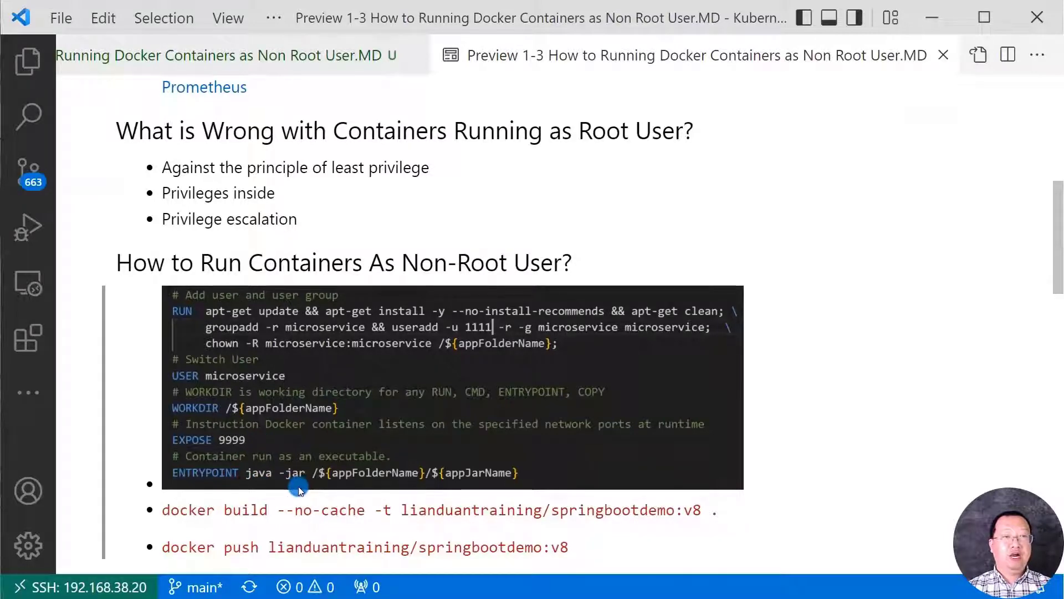
pyautogui.moveTo(357, 487)
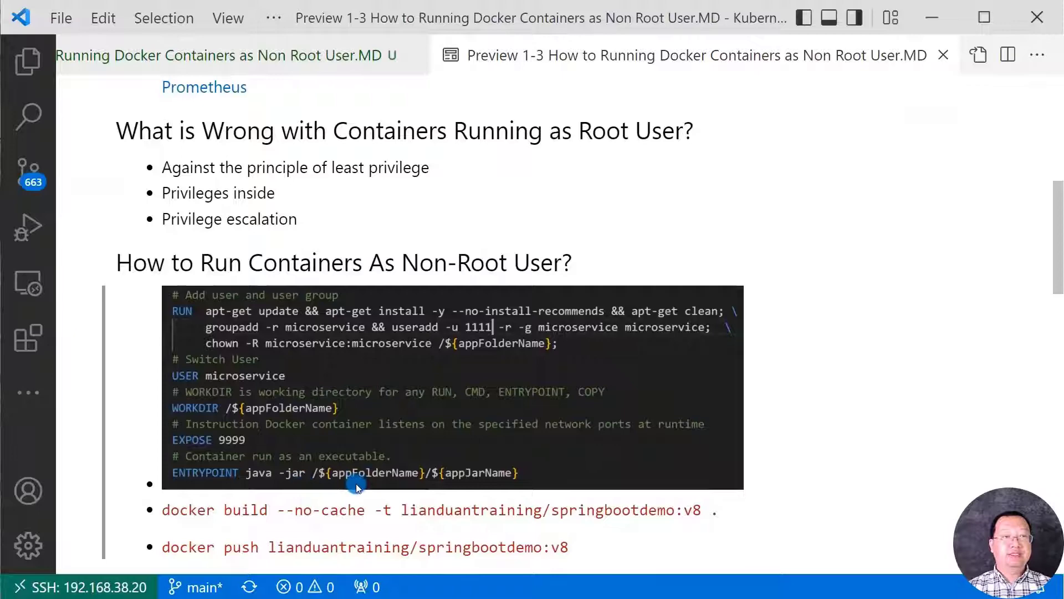
pyautogui.moveTo(456, 492)
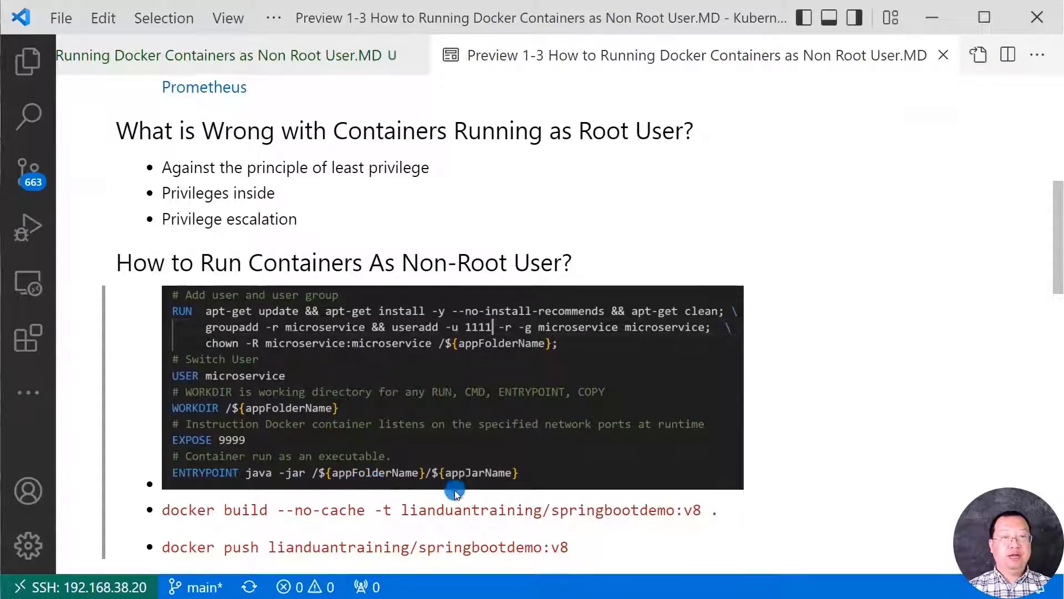
pyautogui.moveTo(465, 488)
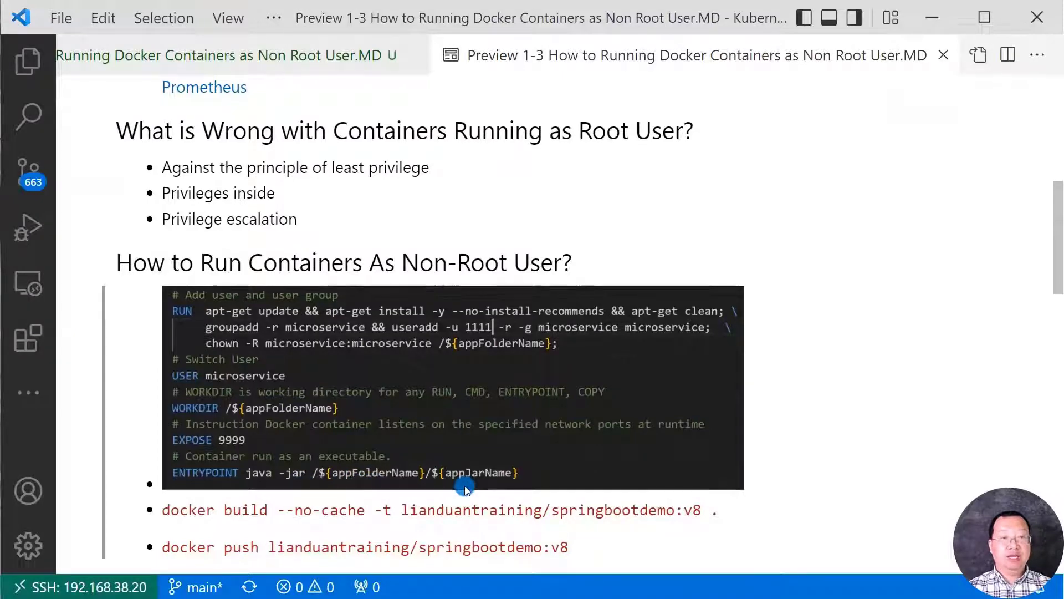
pyautogui.click(28, 61)
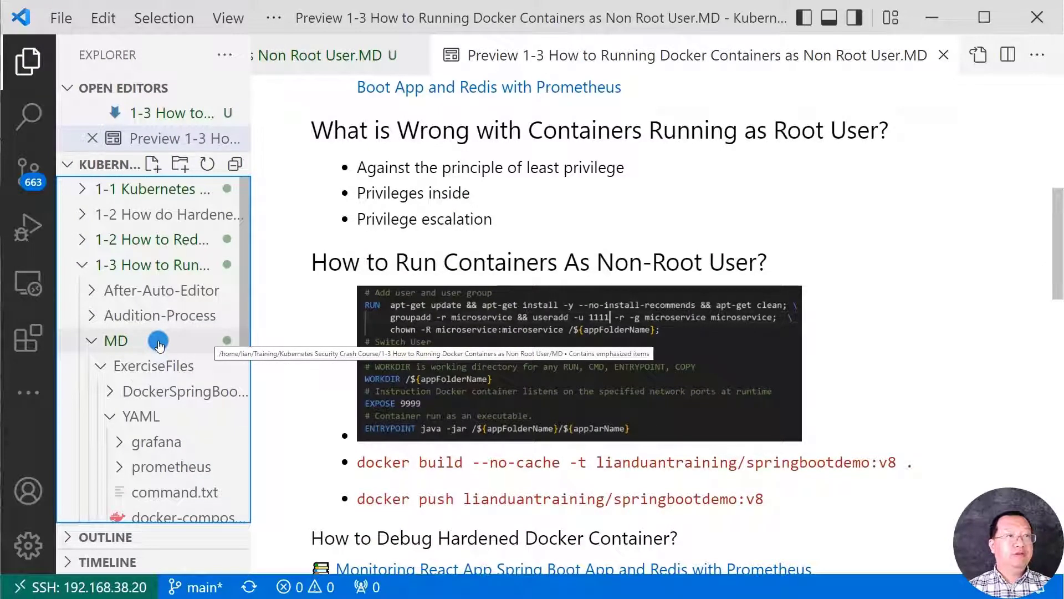
pyautogui.scroll(-3)
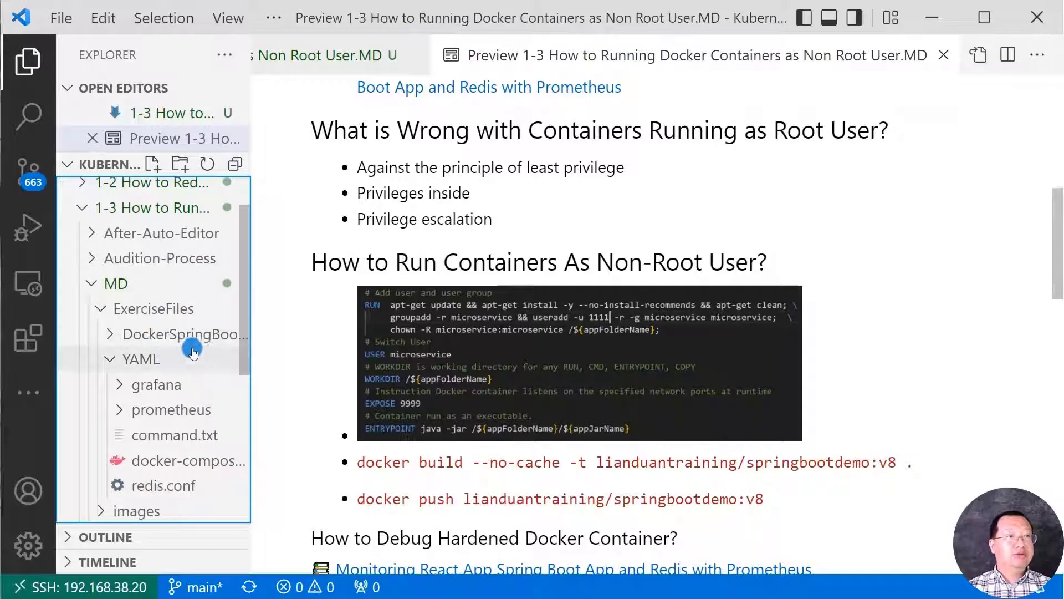
pyautogui.rightClick(180, 334)
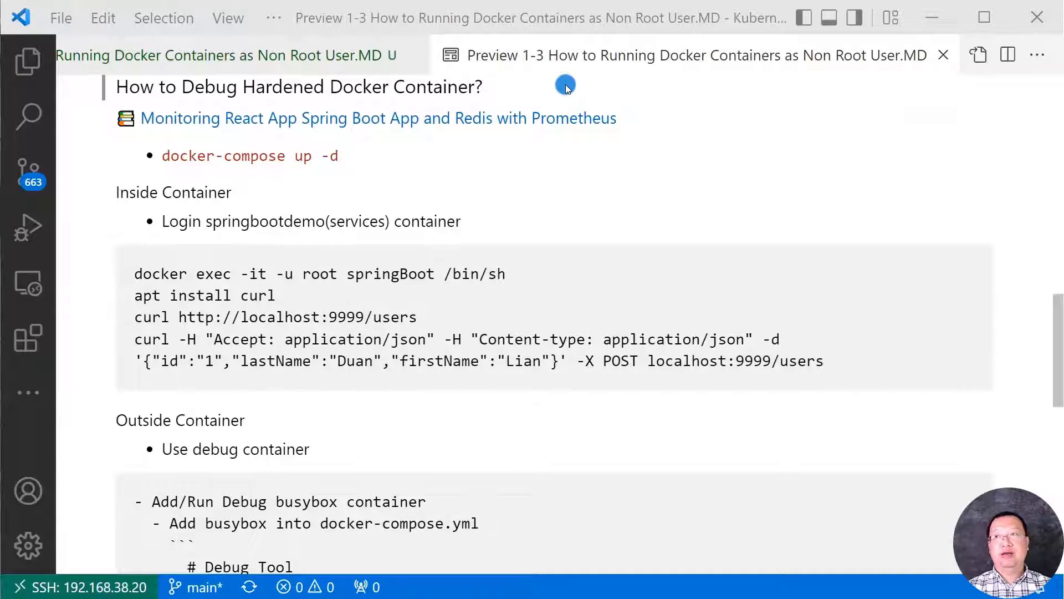
pyautogui.moveTo(636, 122)
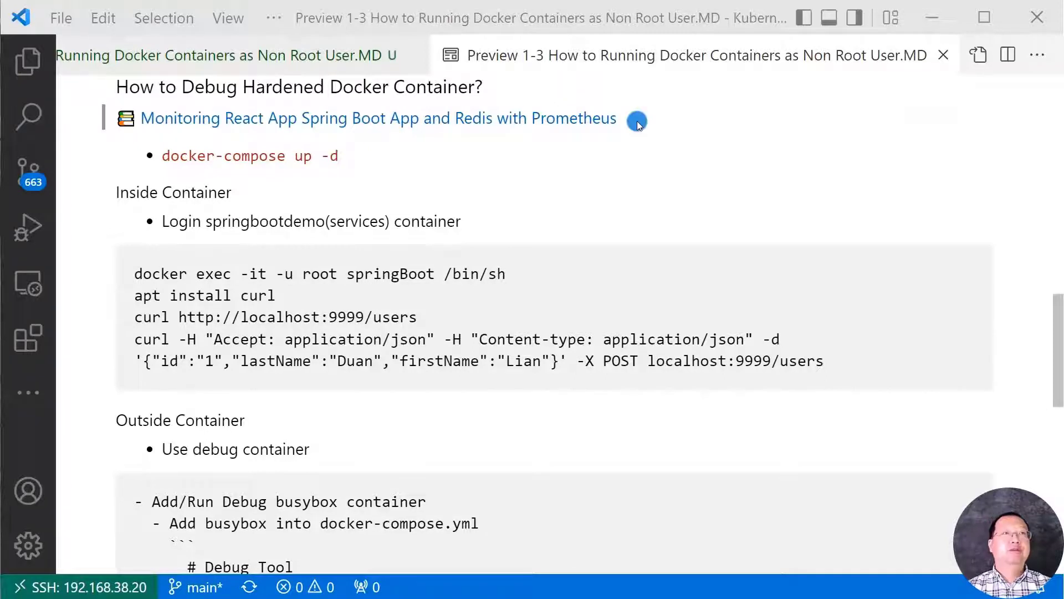
pyautogui.moveTo(373, 129)
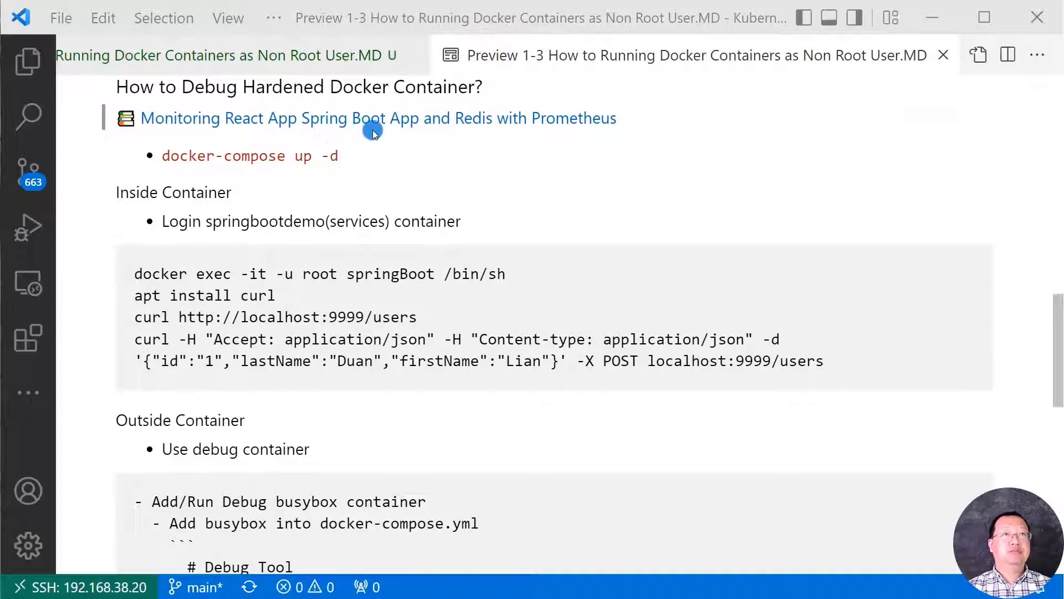
pyautogui.moveTo(569, 139)
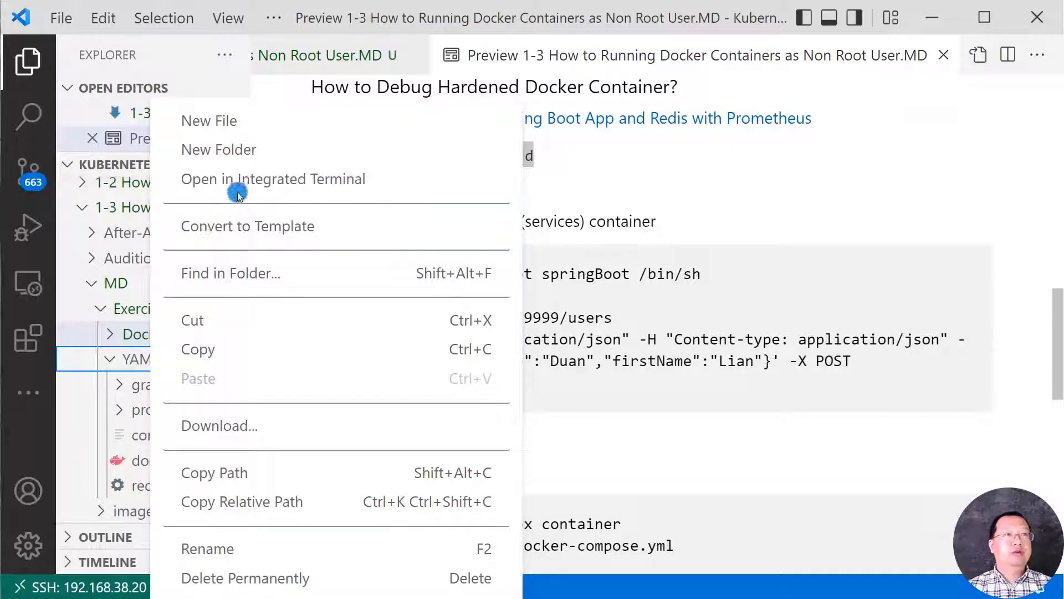
# Open a terminal in the YAML folder and run docker-compose up -d.
pyautogui.click(273, 179)
pyautogui.write('docker-compose up -d')
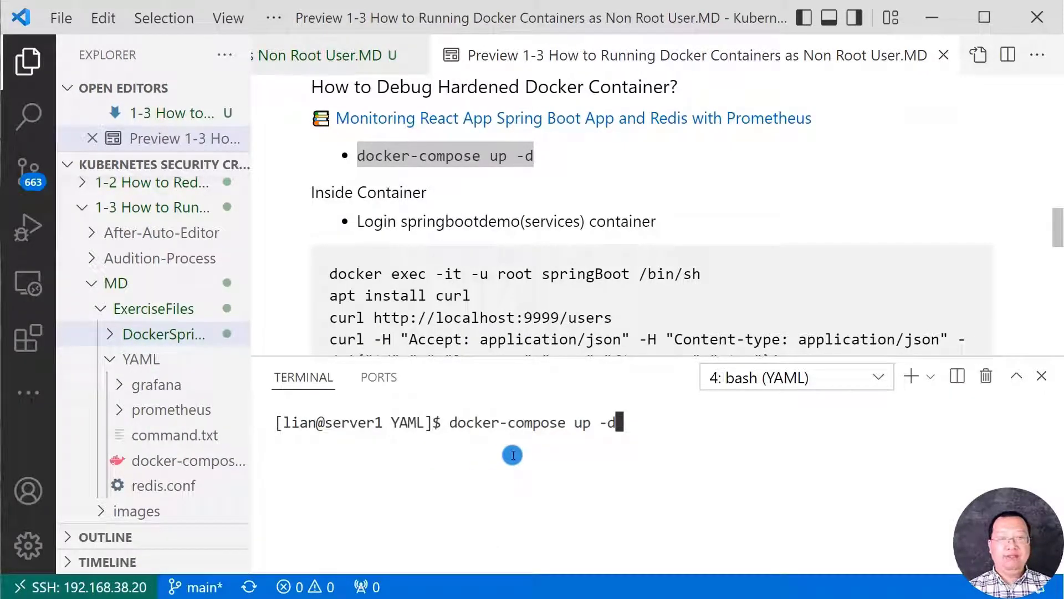
pyautogui.press('Return')
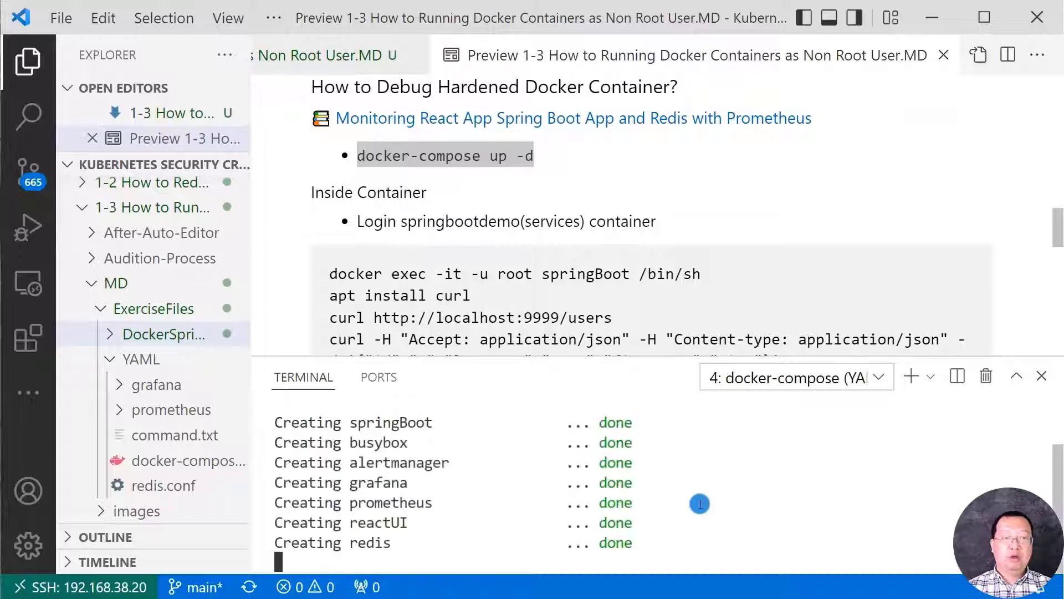
pyautogui.click(27, 61)
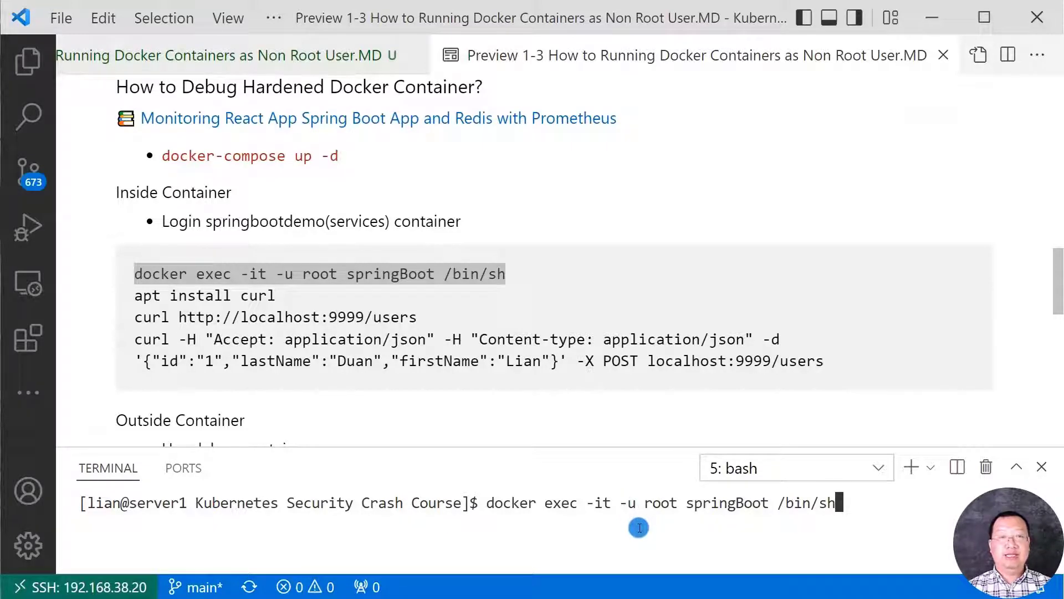
pyautogui.moveTo(537, 527)
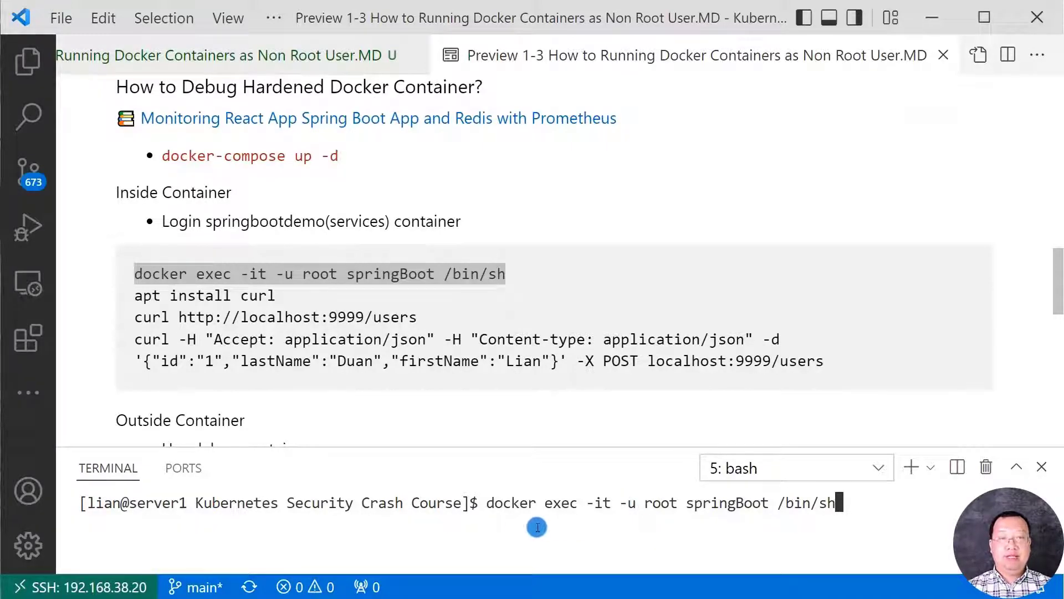
pyautogui.moveTo(588, 513)
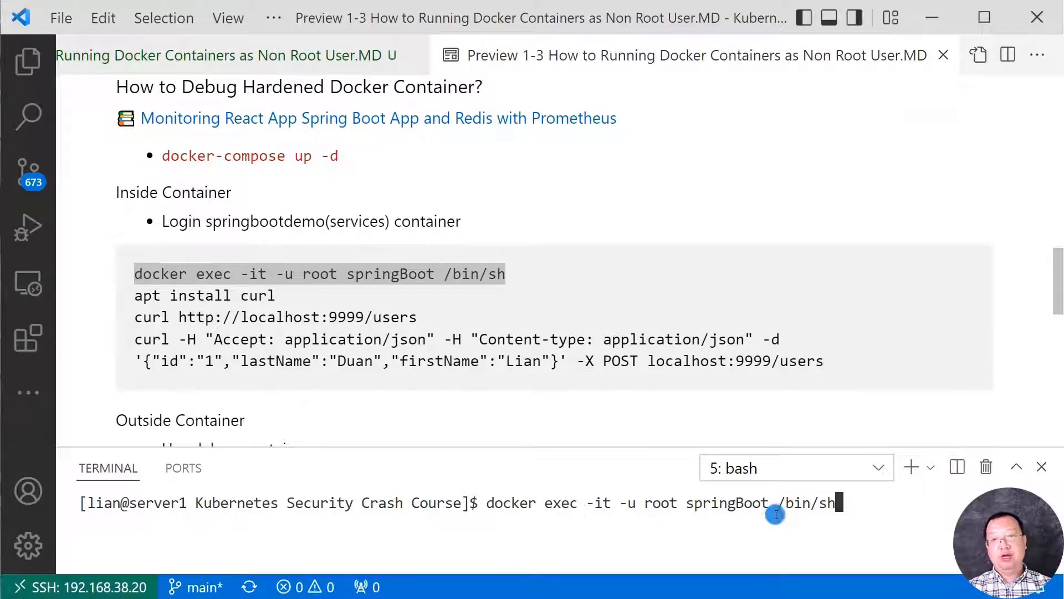
pyautogui.moveTo(858, 504)
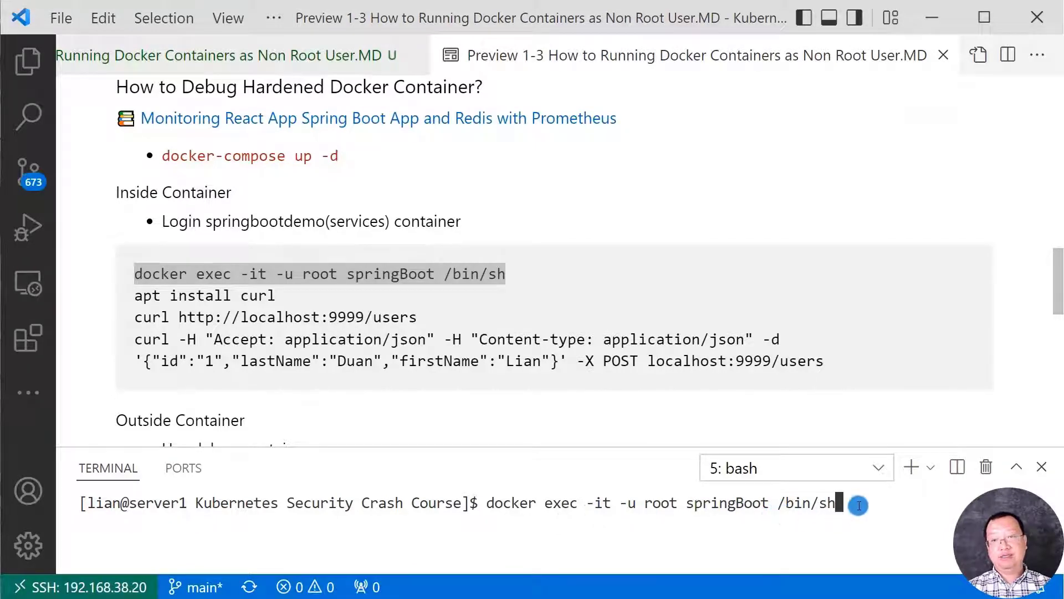
pyautogui.press('Return')
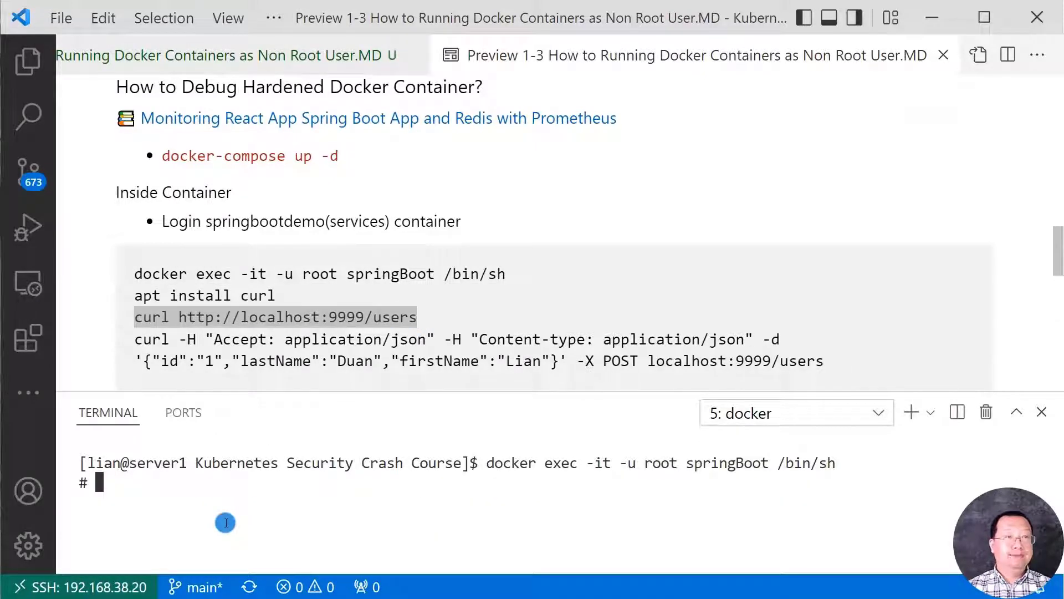
pyautogui.write('curl http://localhost:9999/users')
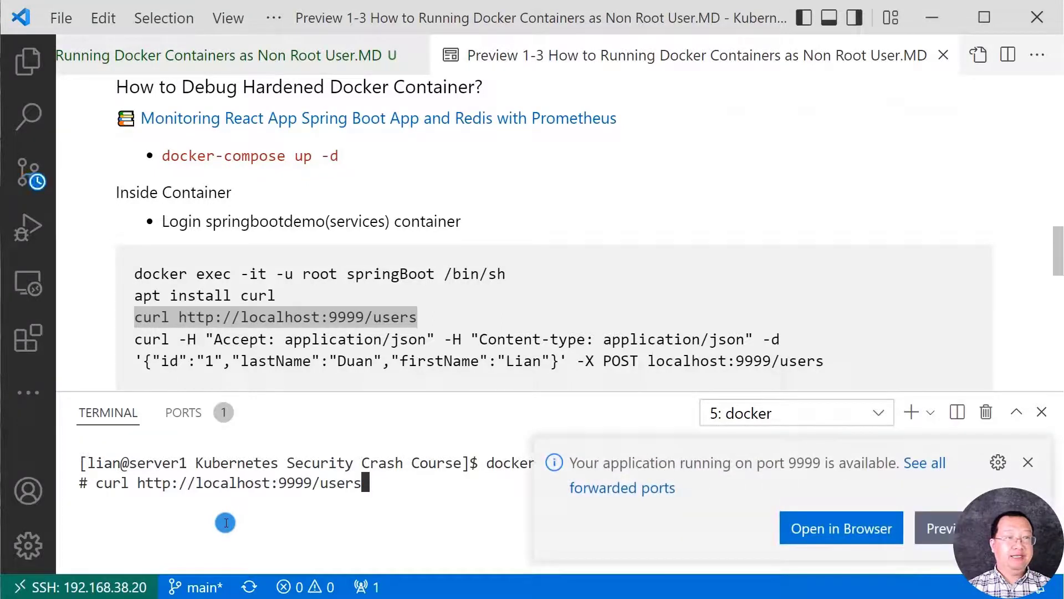
pyautogui.click(1028, 463)
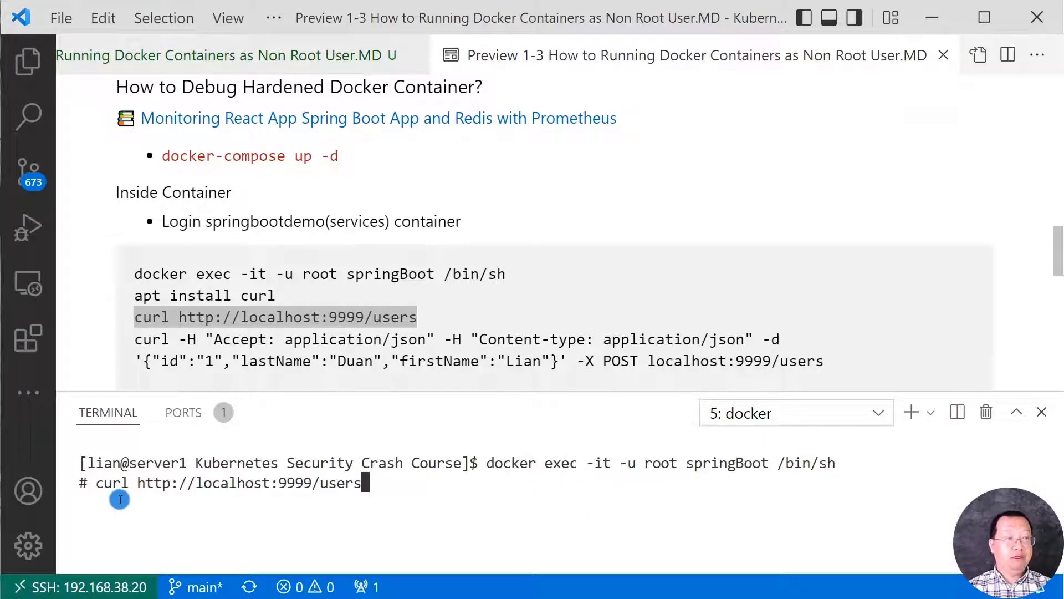
pyautogui.moveTo(284, 501)
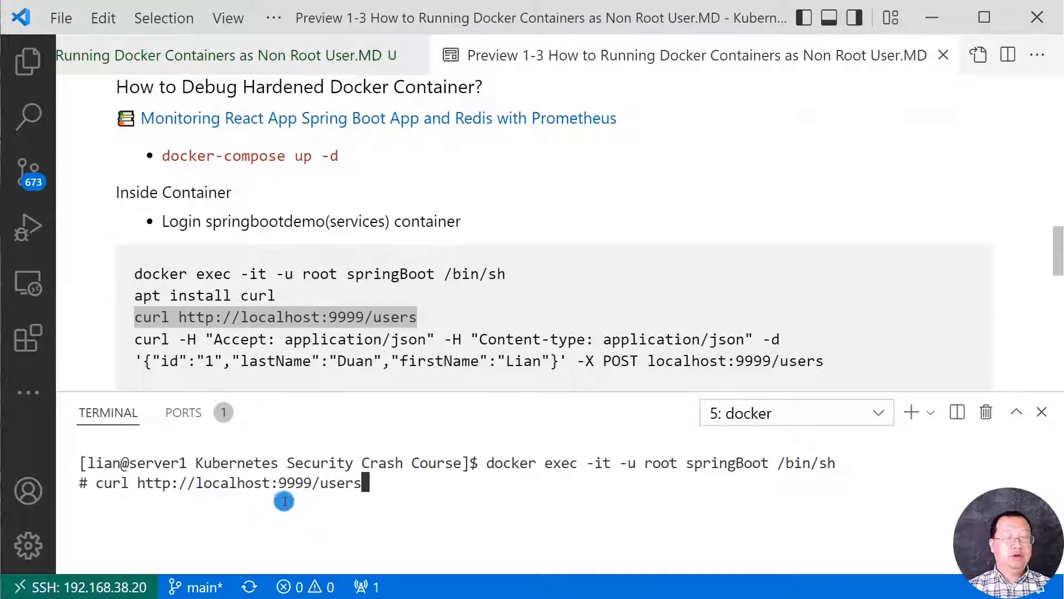
pyautogui.moveTo(292, 504)
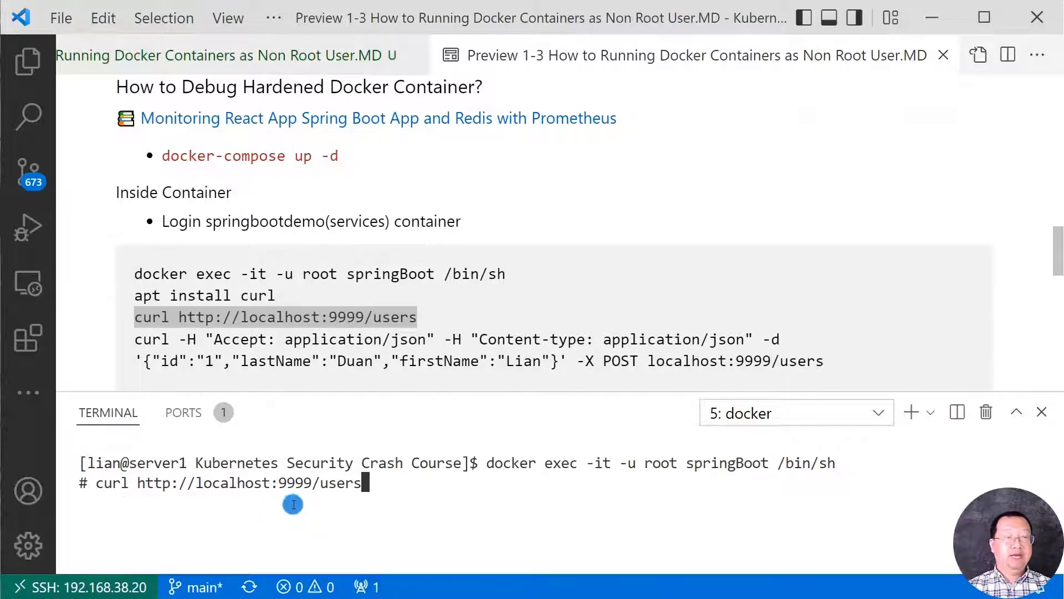
pyautogui.moveTo(441, 508)
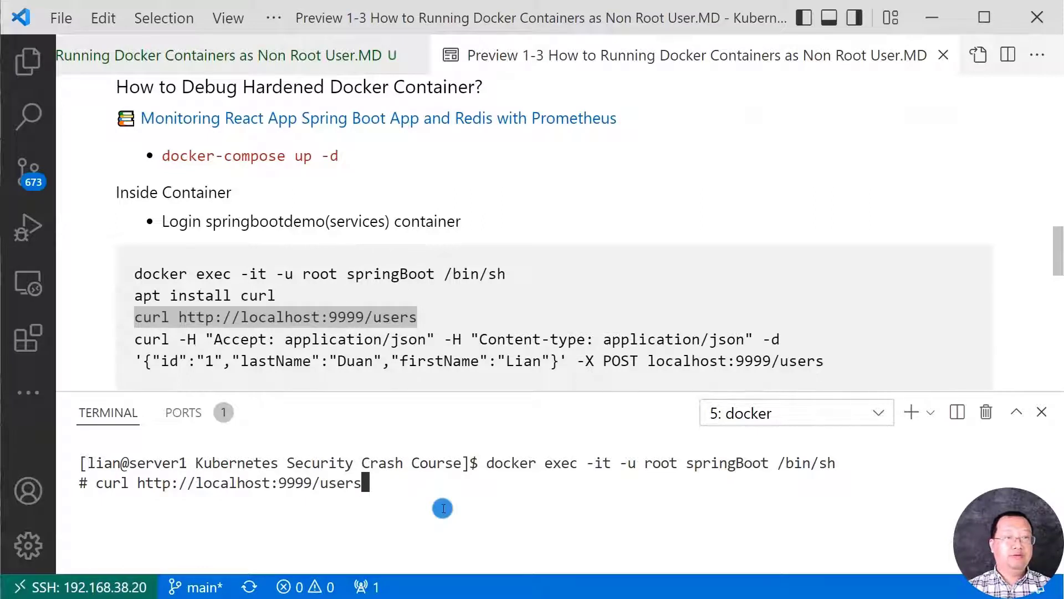
# Install curl with apt install curl, then request localhost:9999/users to list the users.
pyautogui.press('Return')
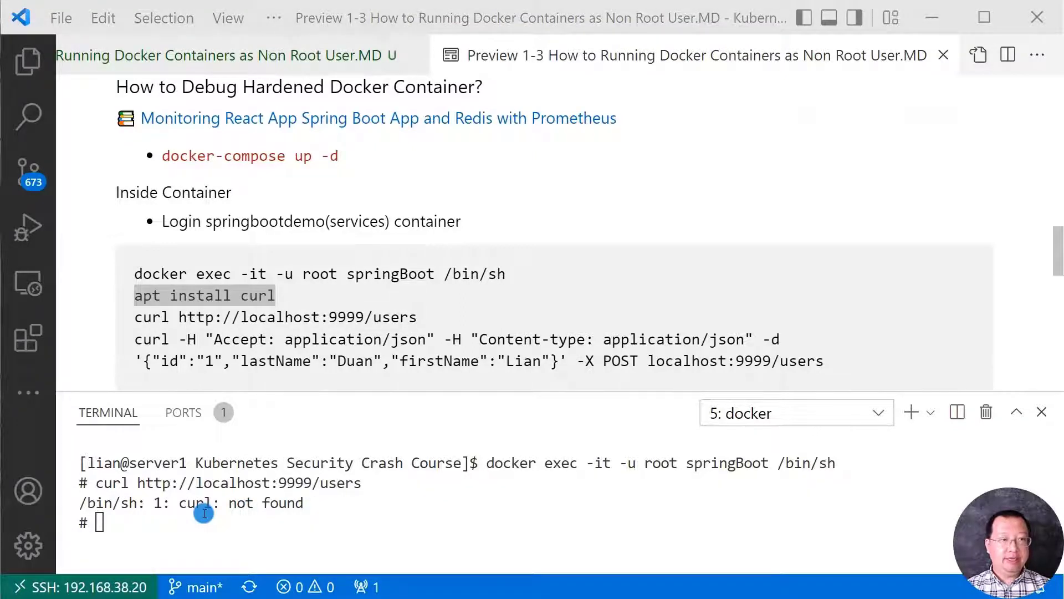
pyautogui.write('apt install curl')
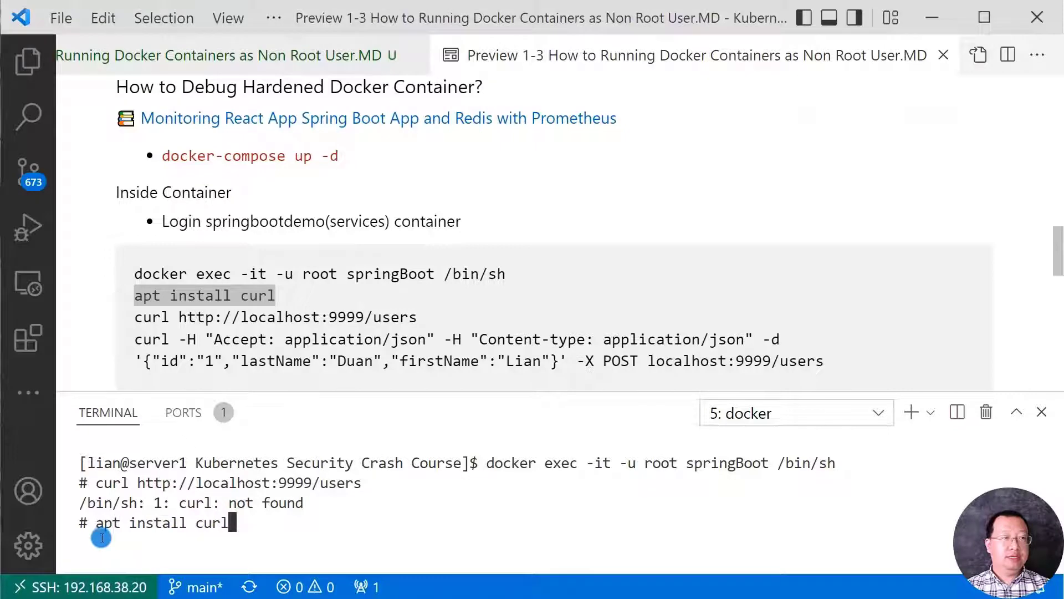
pyautogui.moveTo(120, 541)
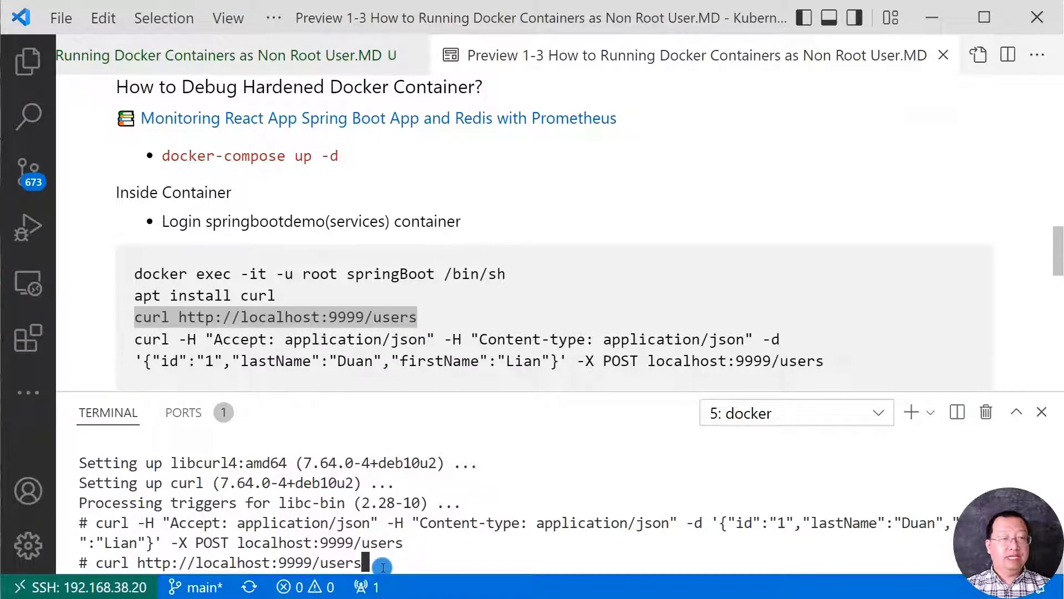
pyautogui.press('Return')
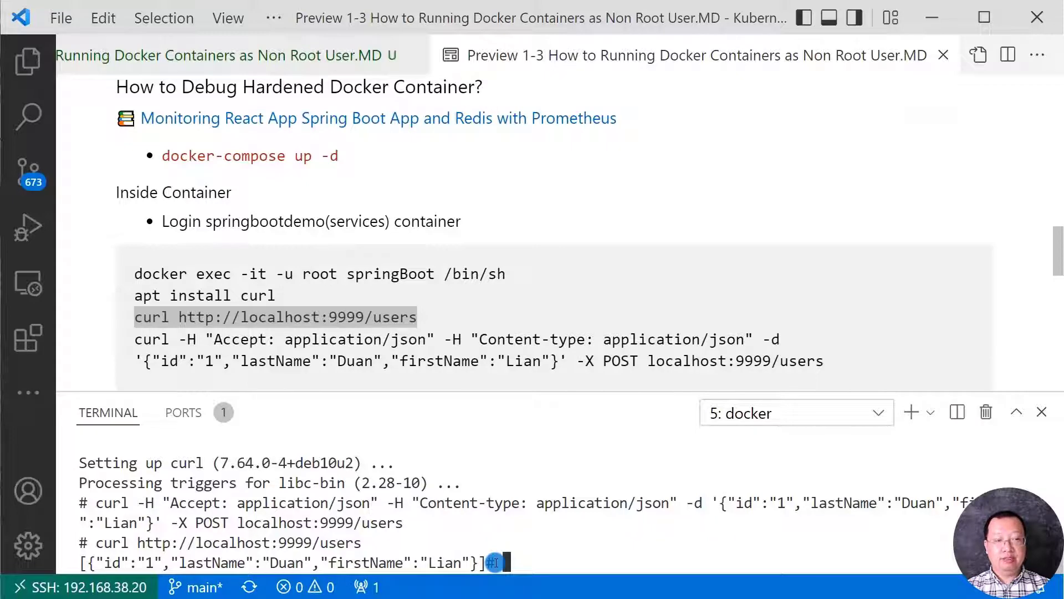
pyautogui.scroll(-3)
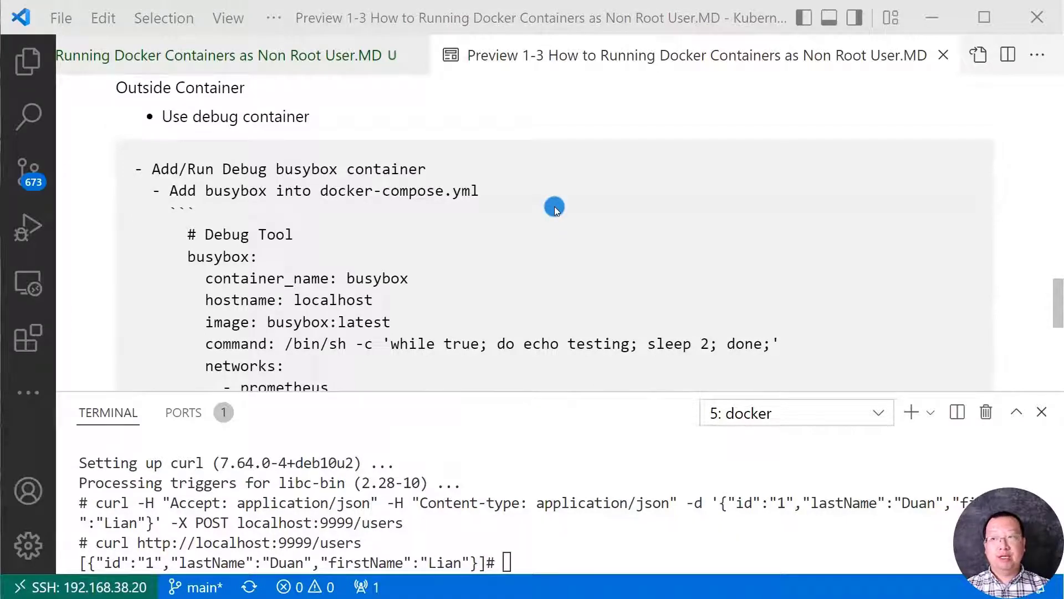
pyautogui.moveTo(444, 242)
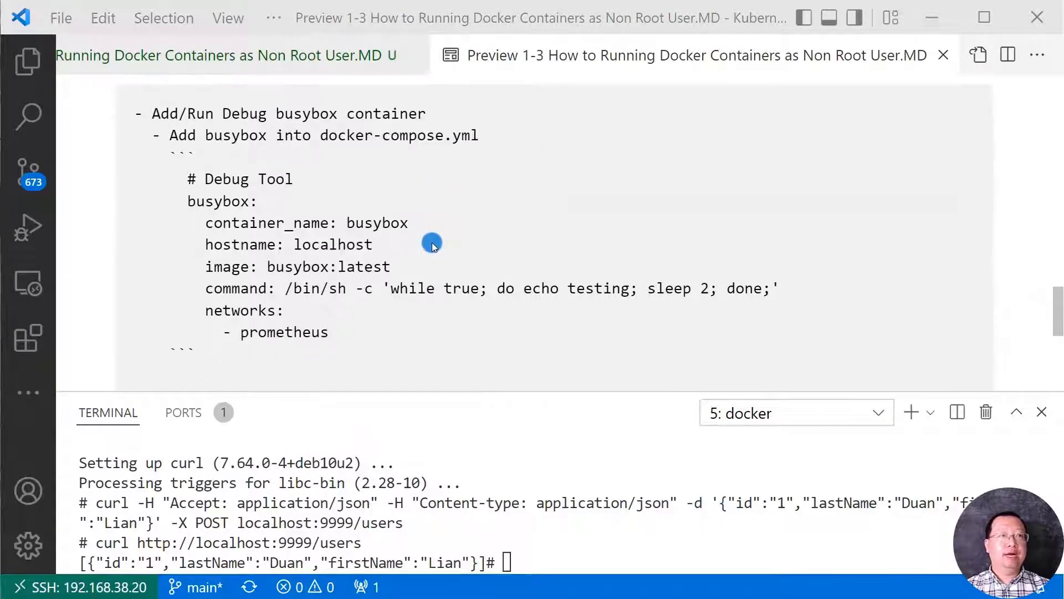
pyautogui.moveTo(268, 206)
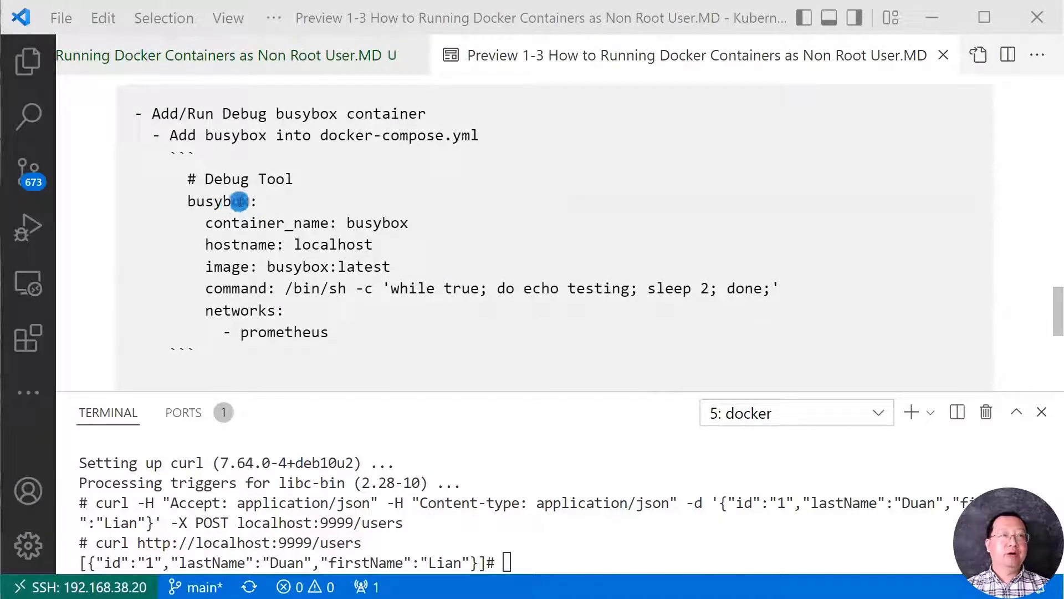
pyautogui.moveTo(428, 226)
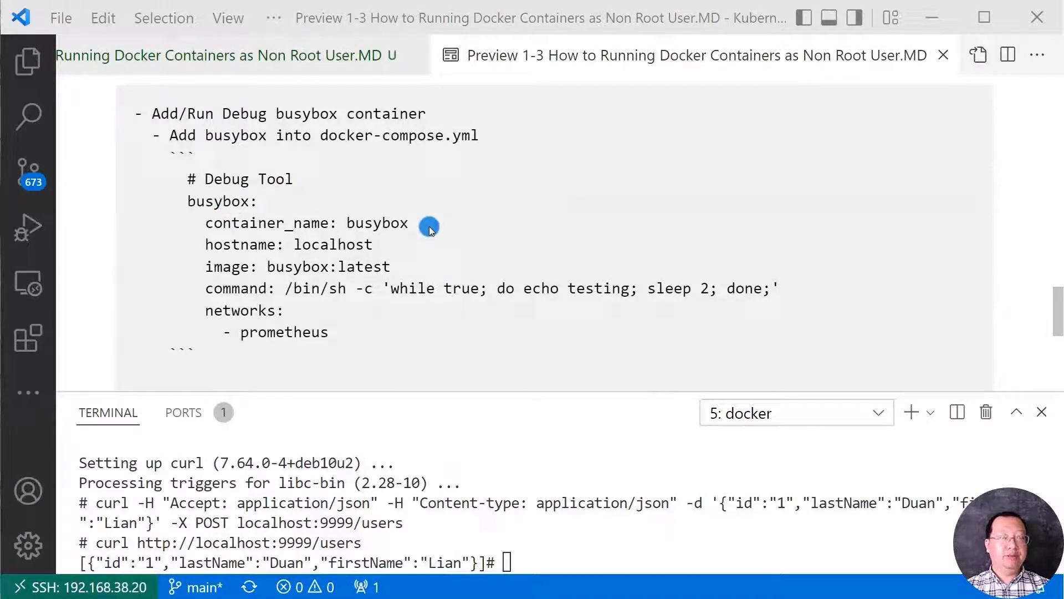
pyautogui.moveTo(413, 267)
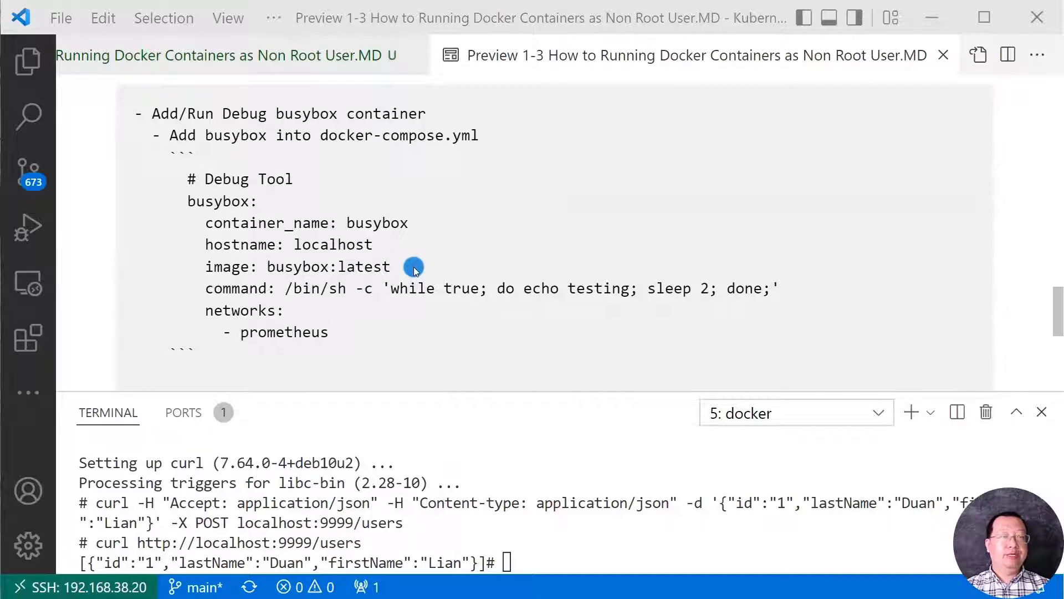
pyautogui.moveTo(414, 291)
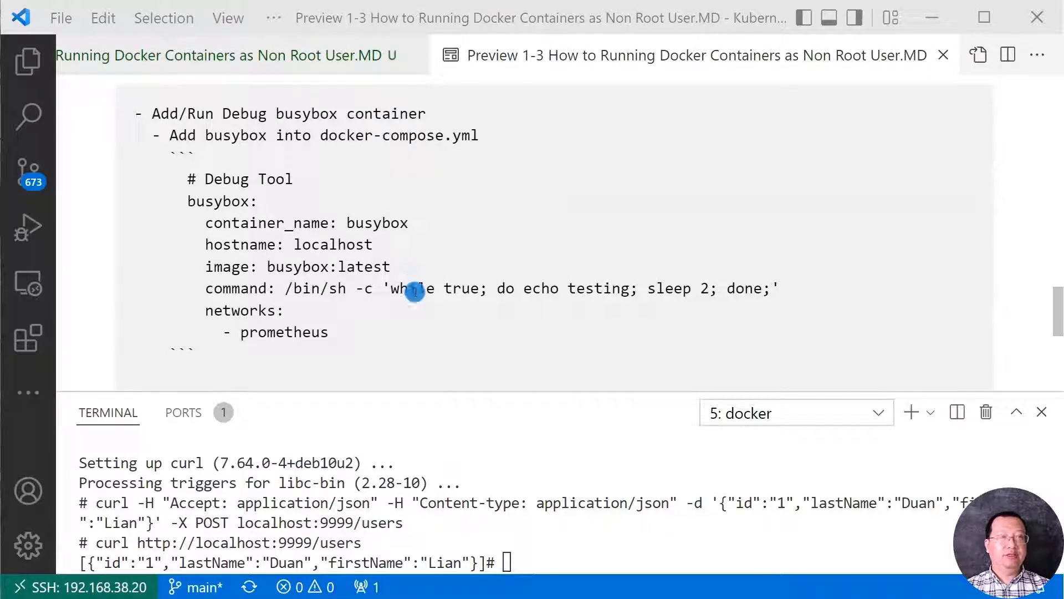
pyautogui.moveTo(419, 300)
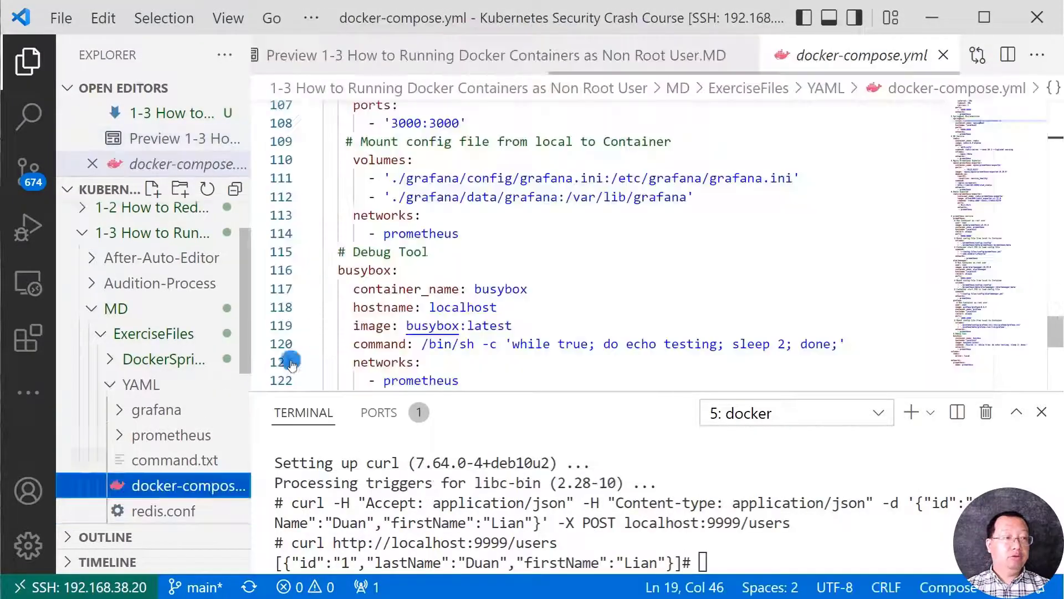
pyautogui.moveTo(170, 384)
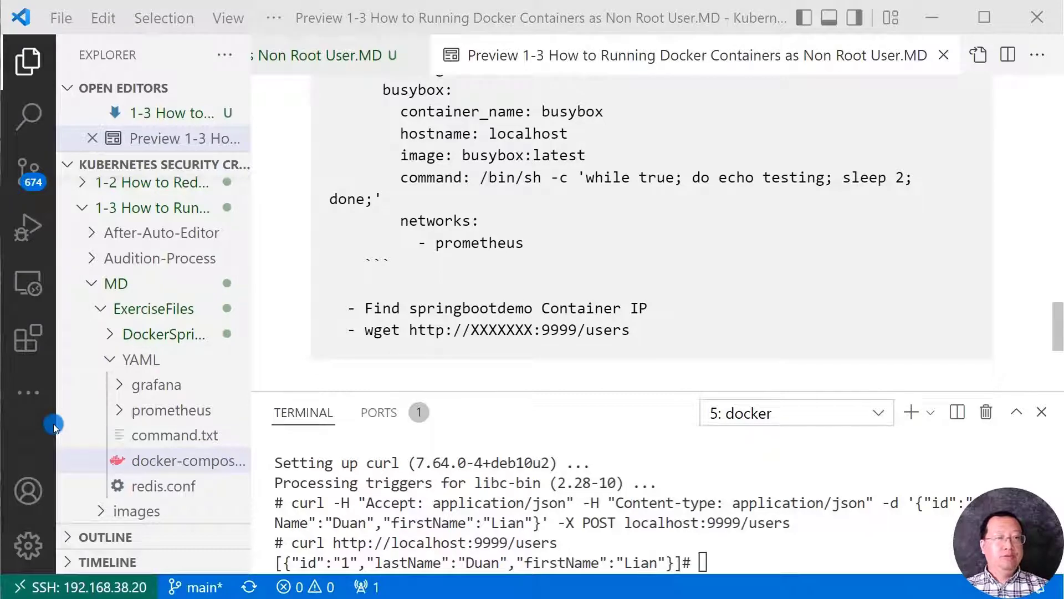
pyautogui.moveTo(28, 489)
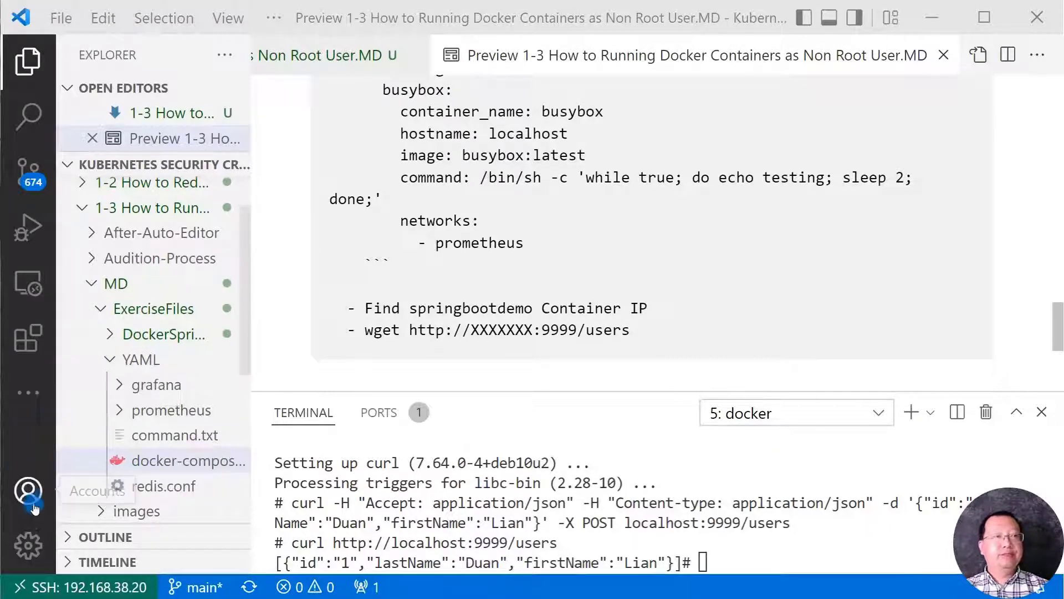
# In the Docker sidebar, select springBoot's IP 172.19.0.9 and open a busybox shell.
pyautogui.click(28, 63)
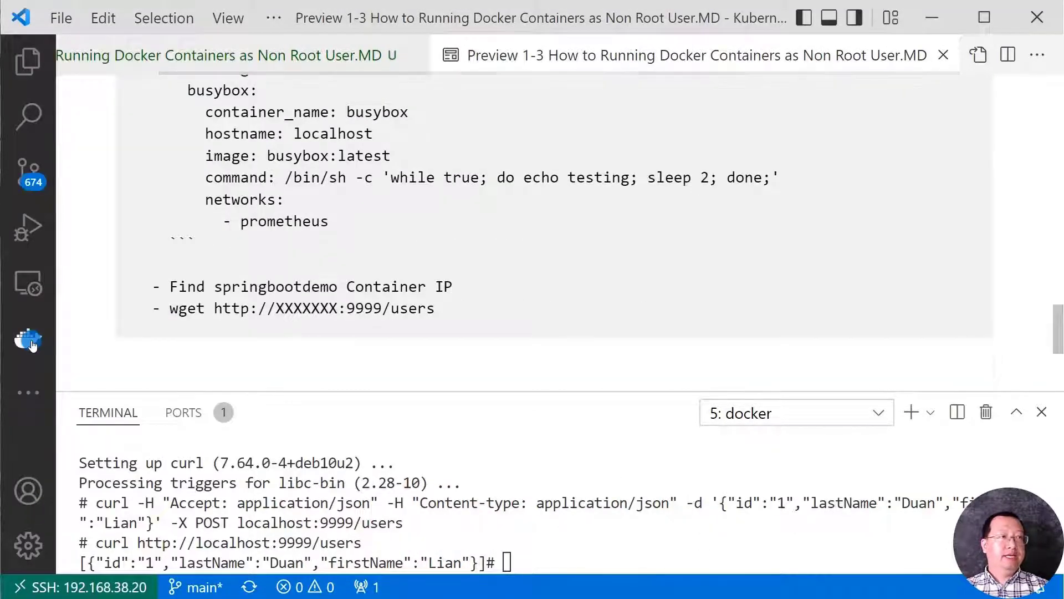
pyautogui.click(28, 340)
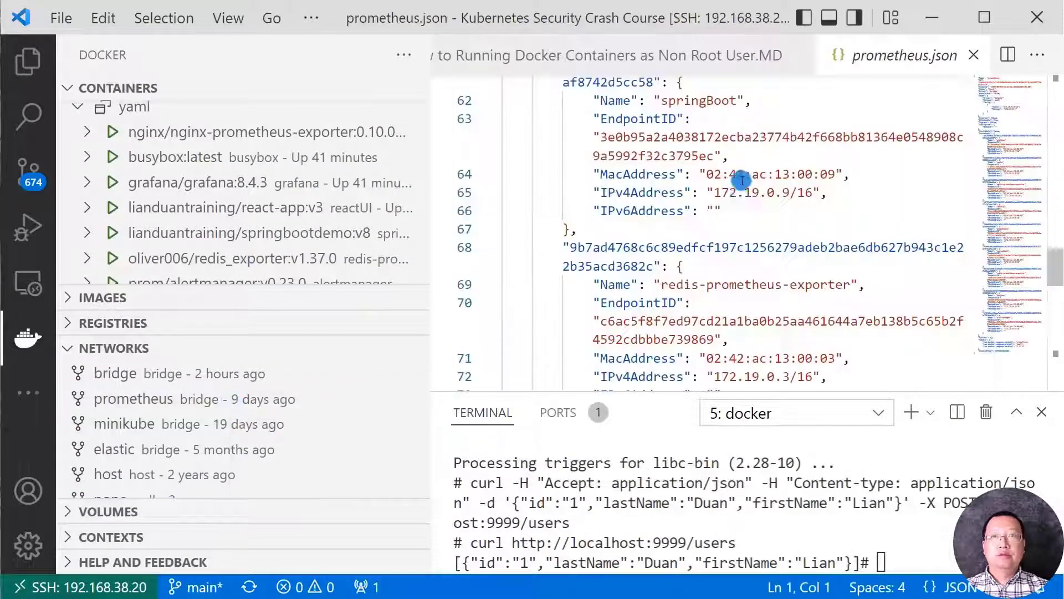
pyautogui.moveTo(719, 194)
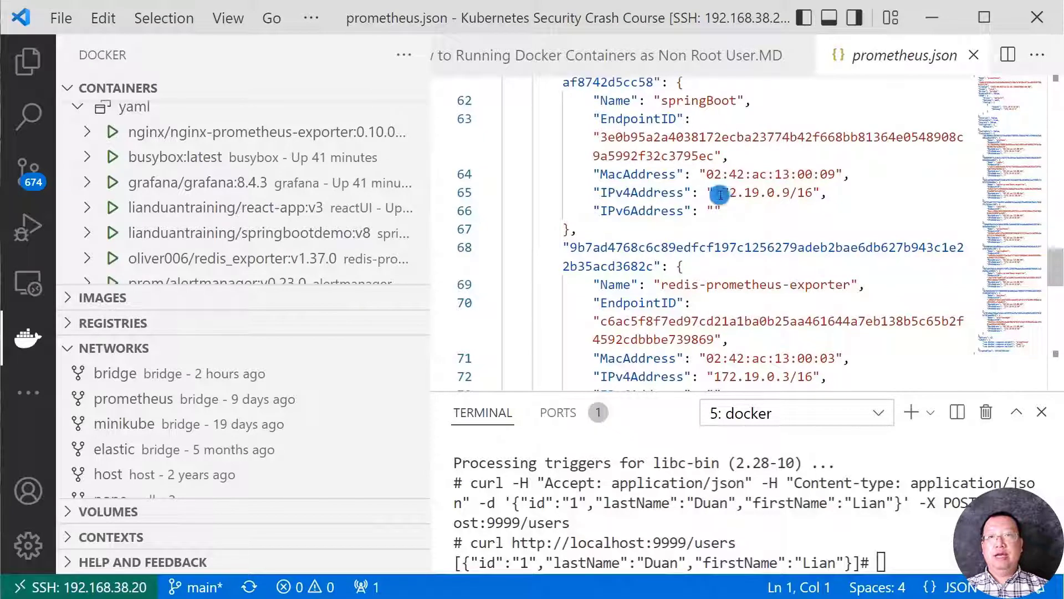
pyautogui.doubleClick(726, 193)
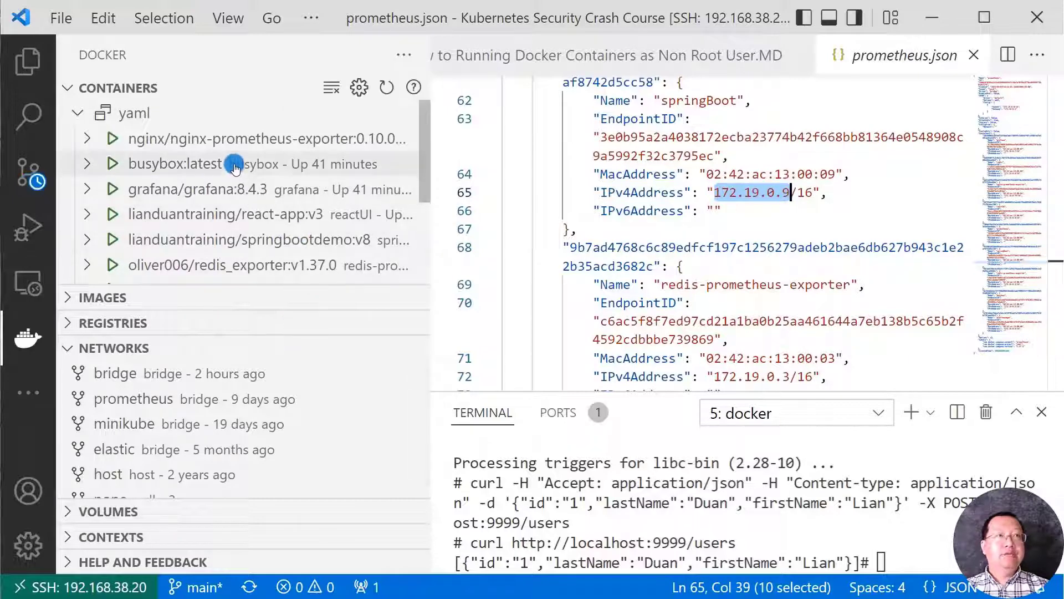
pyautogui.click(110, 163)
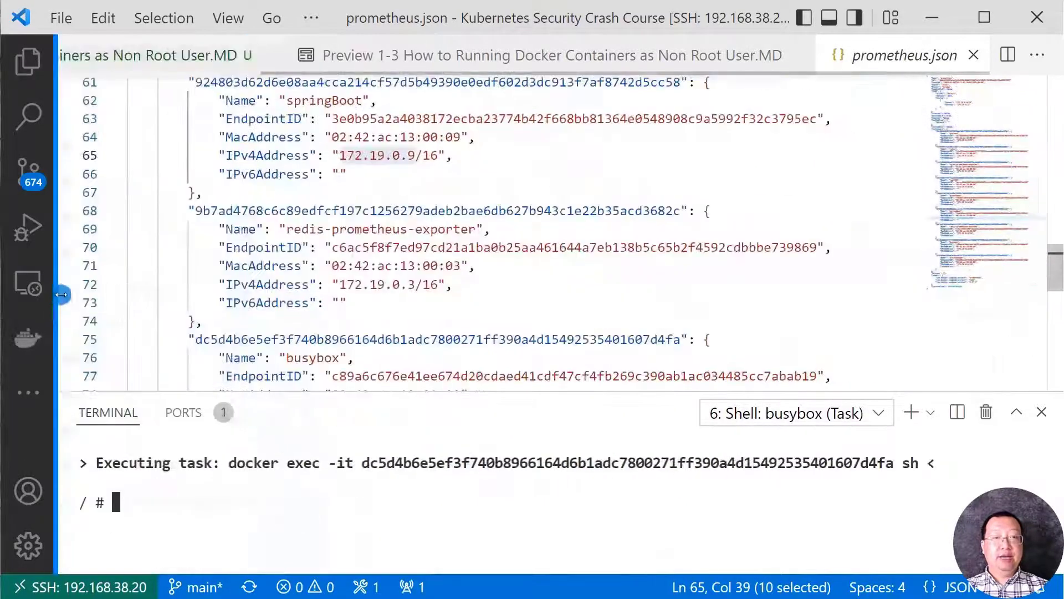
pyautogui.click(156, 55)
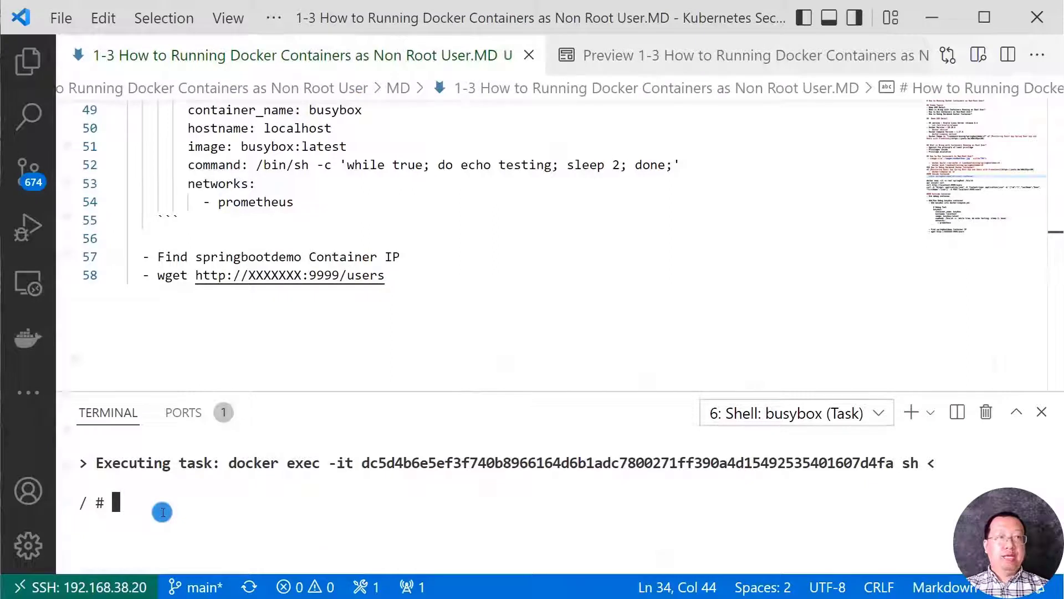
pyautogui.write('wget http://172.19.0.9:9999/users')
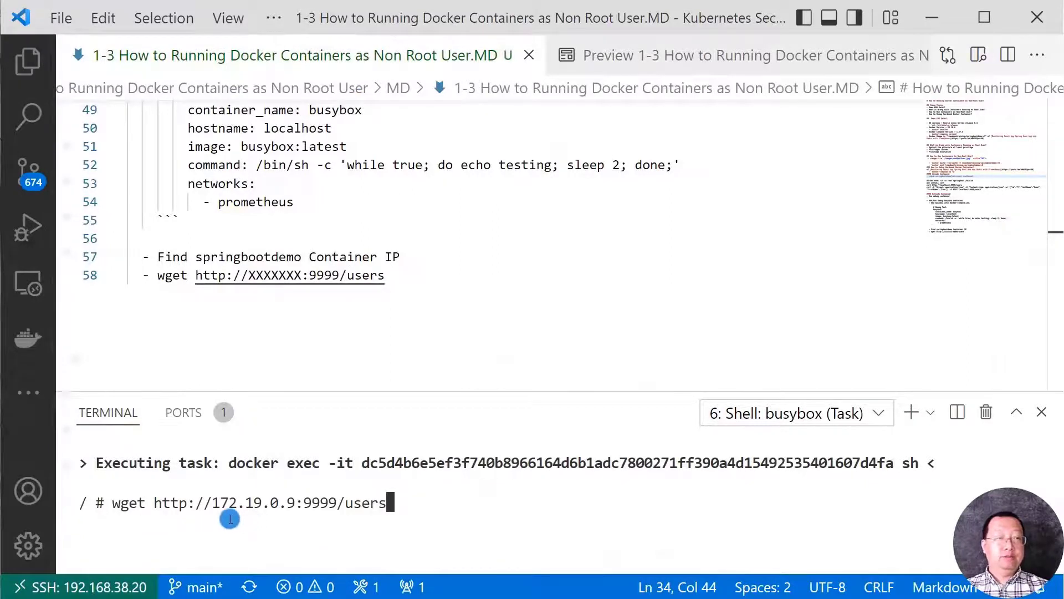
pyautogui.moveTo(265, 502)
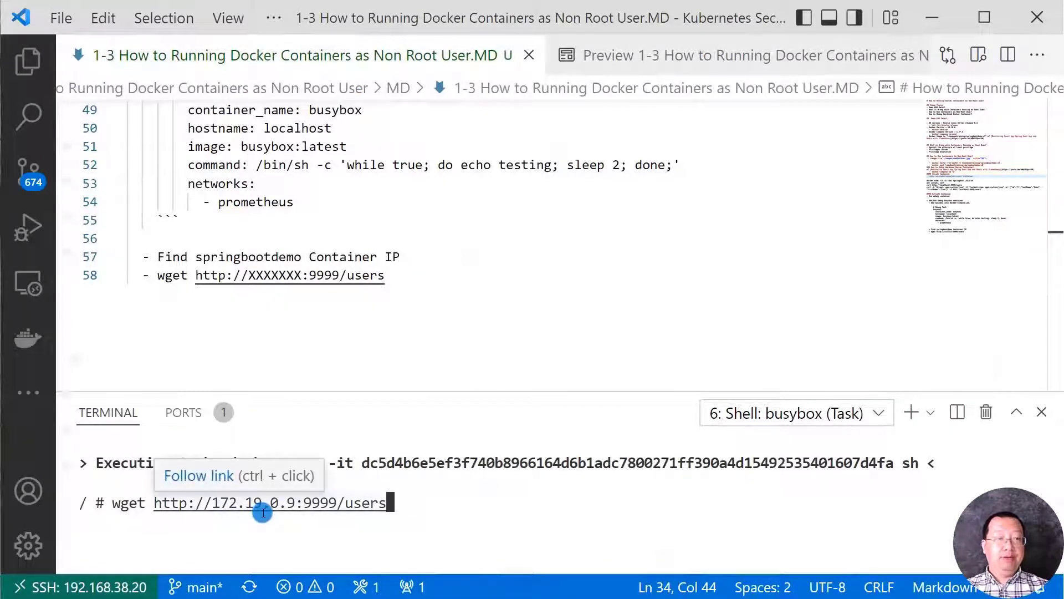
pyautogui.moveTo(316, 511)
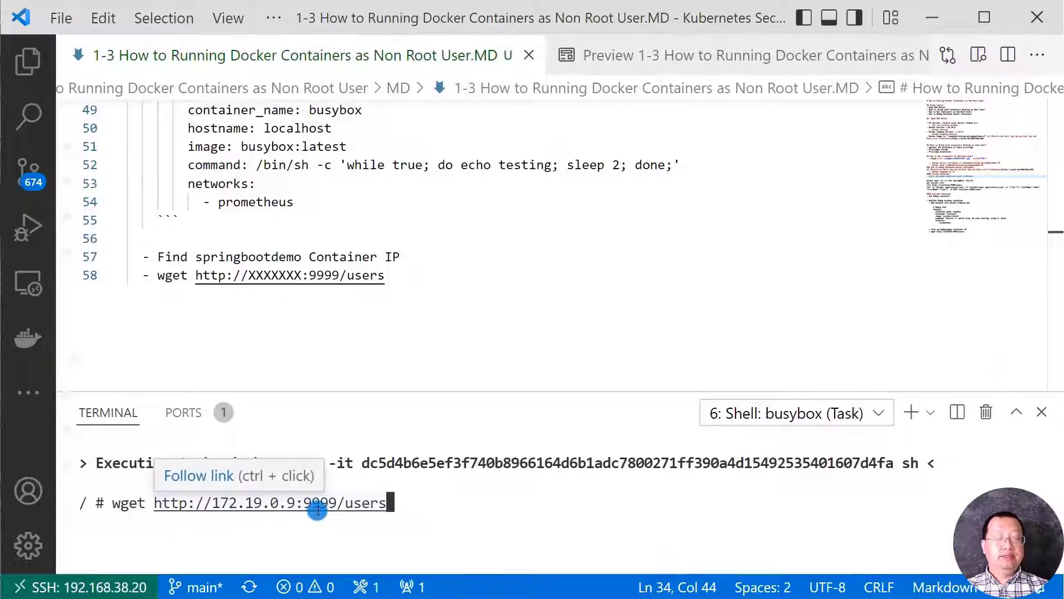
pyautogui.moveTo(340, 516)
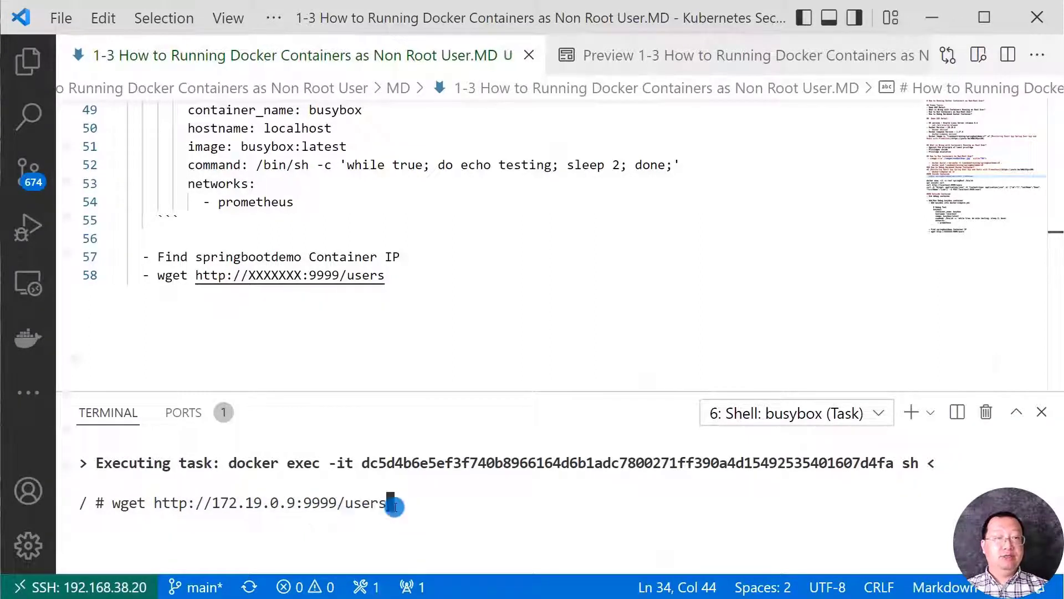
pyautogui.press('Return')
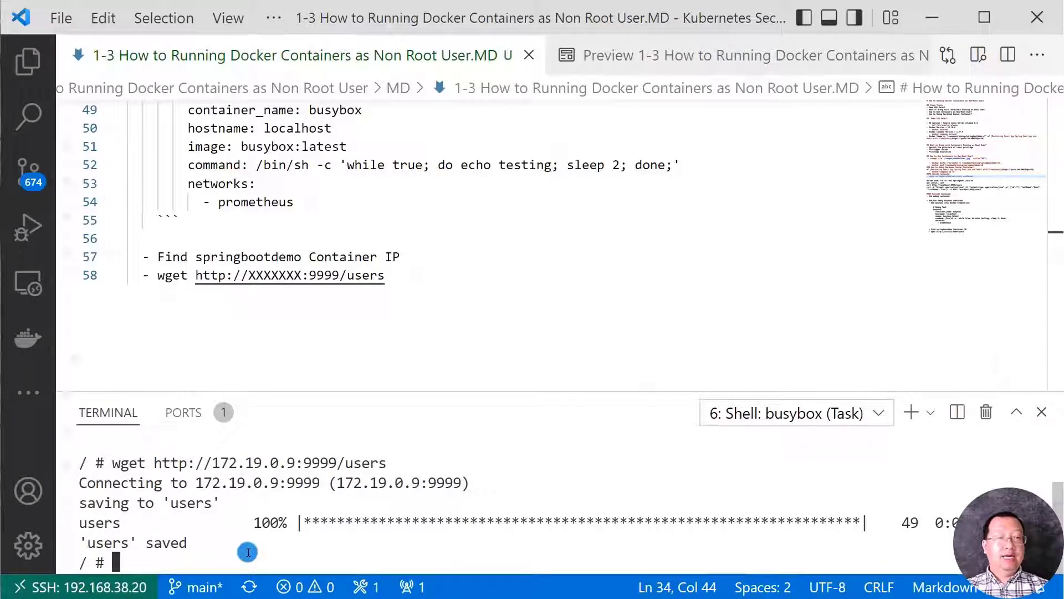